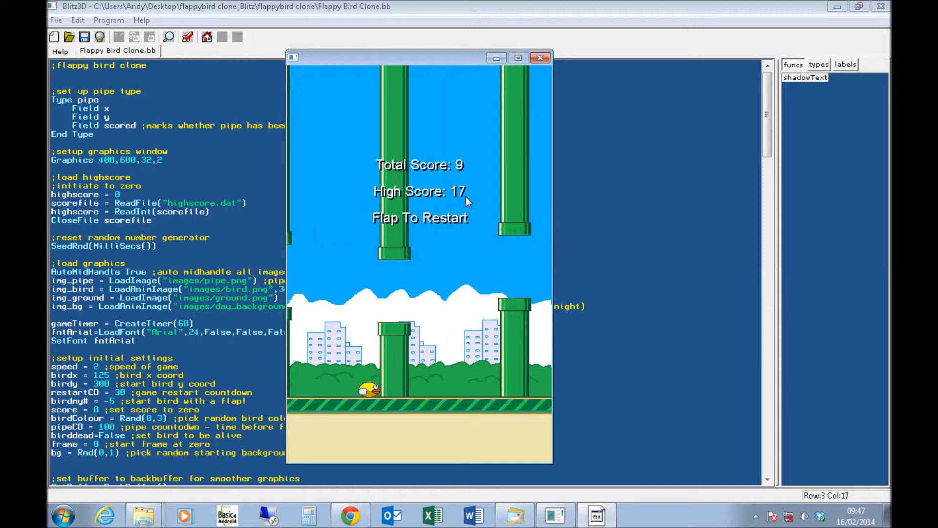
{"action": "mouse_move", "coordinate": [464, 283]}
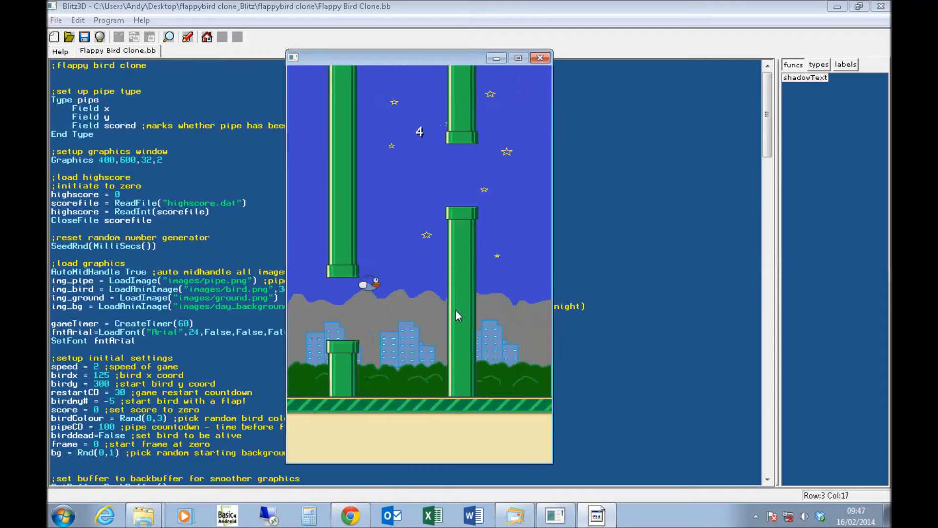
- Flap the bird through the pipes, then start a new round after crashing
{"action": "left_click", "coordinate": [458, 315]}
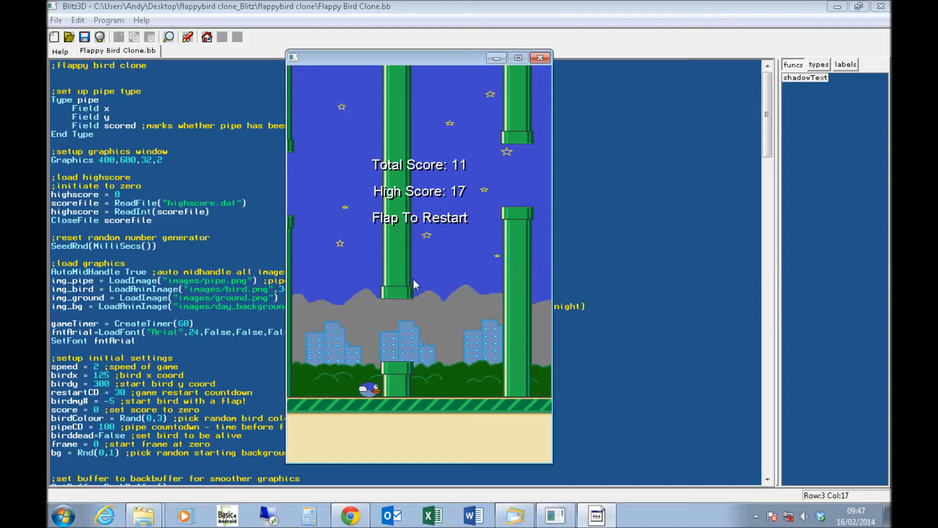
{"action": "left_click", "coordinate": [419, 269]}
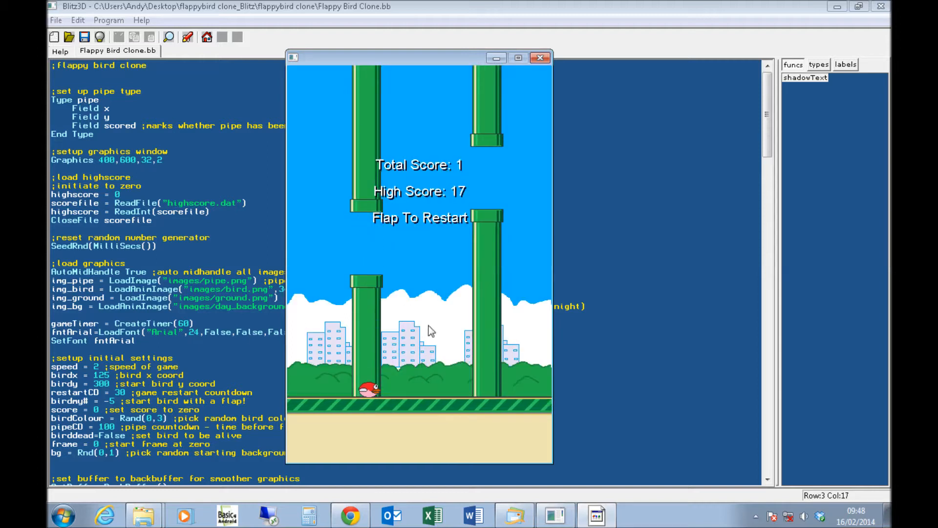
{"action": "mouse_move", "coordinate": [512, 311]}
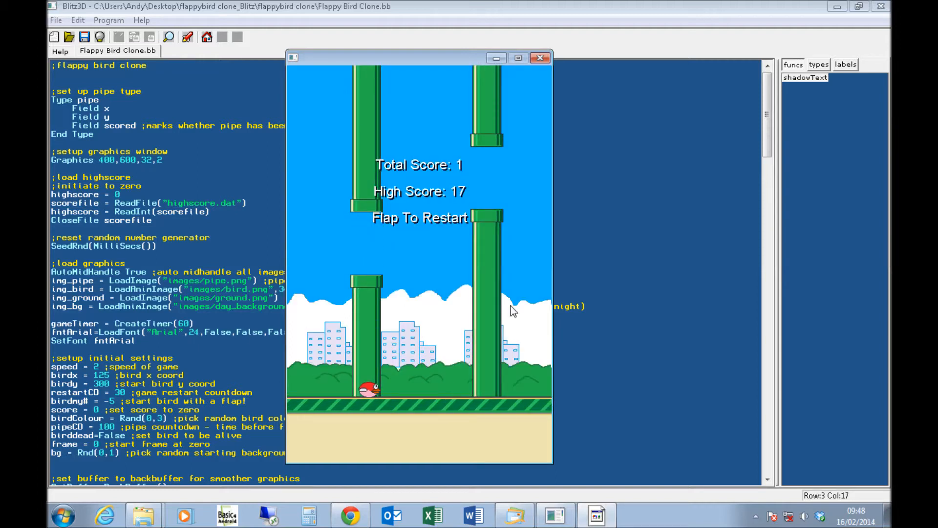
- Close the game window, refocus the source code, and start typing 'blit' in the browser
{"action": "left_click", "coordinate": [541, 58]}
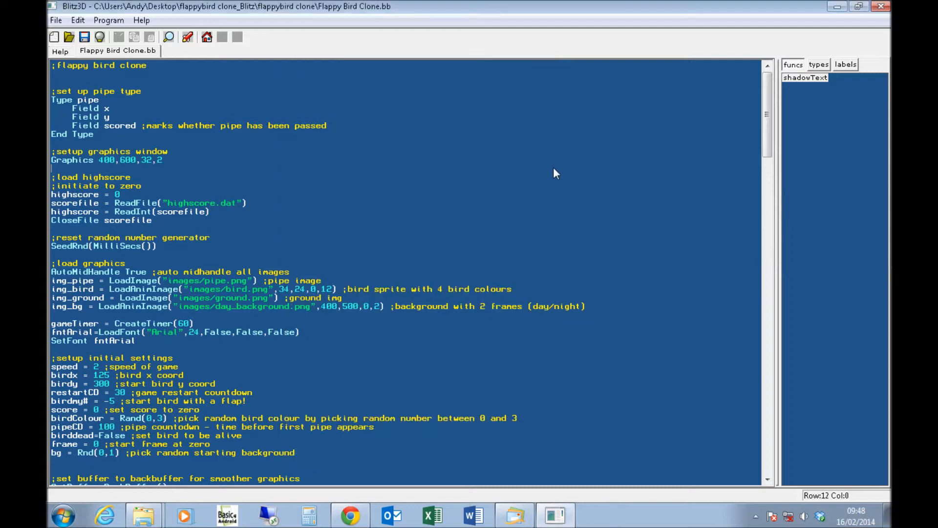
{"action": "left_click", "coordinate": [143, 90]}
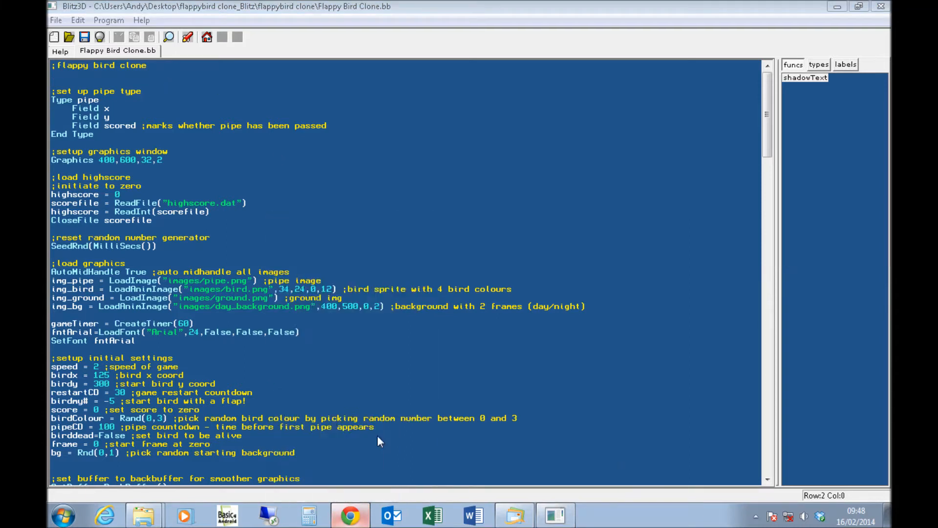
{"action": "type", "text": "blitzbasic.c"}
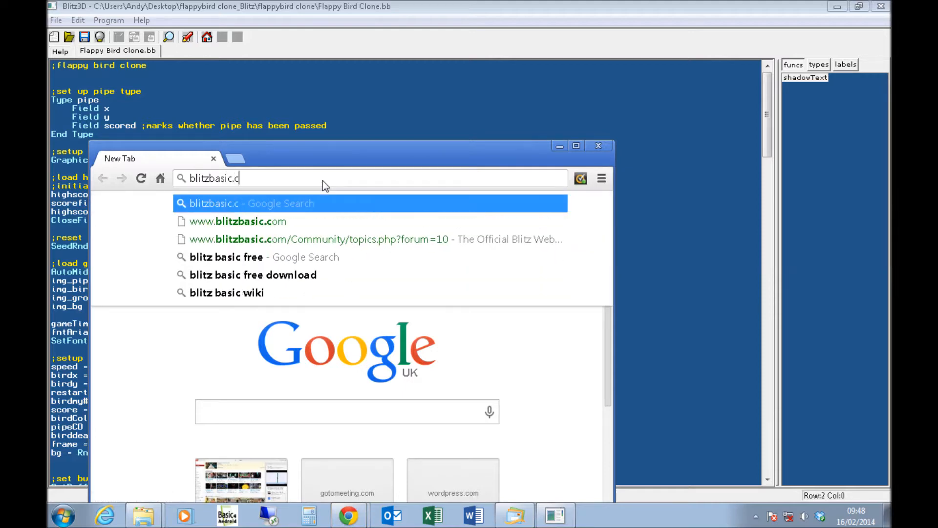
- Visit blitzbasic.com, view the BlitzPlus product page, then scroll the Products overview
{"action": "left_click", "coordinate": [238, 221]}
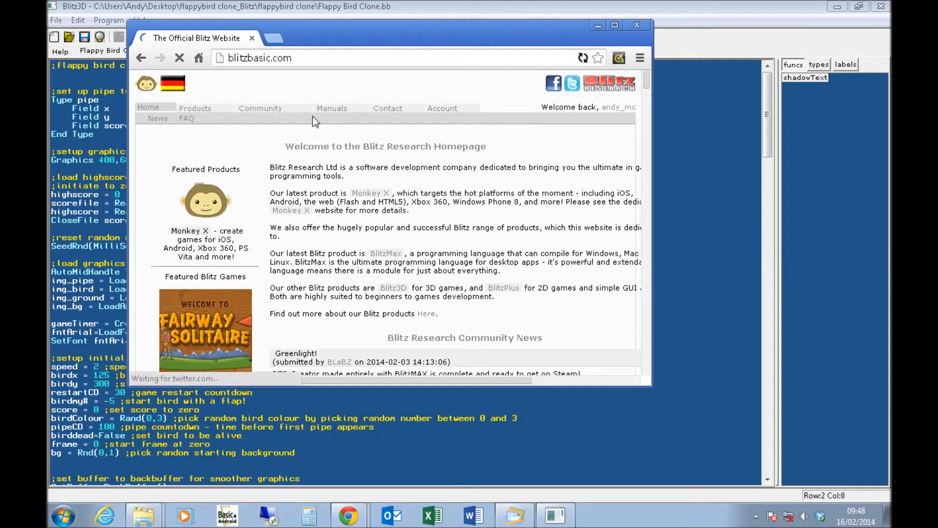
{"action": "mouse_move", "coordinate": [195, 108]}
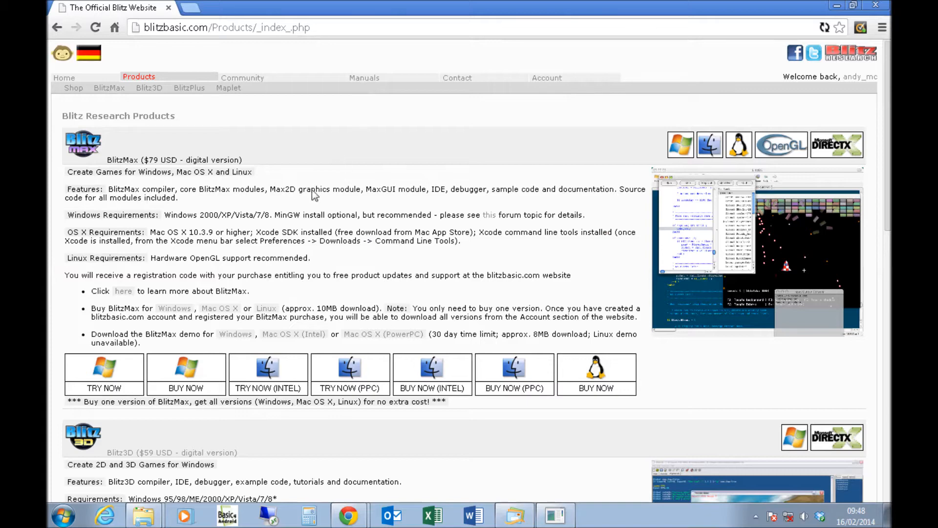
{"action": "left_click", "coordinate": [189, 88]}
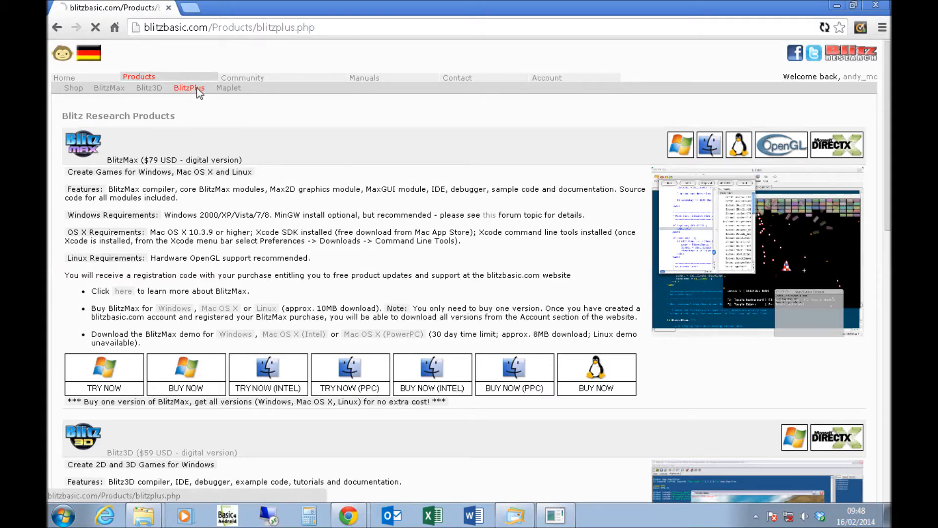
{"action": "scroll", "scroll_direction": "down", "scroll_amount": 3}
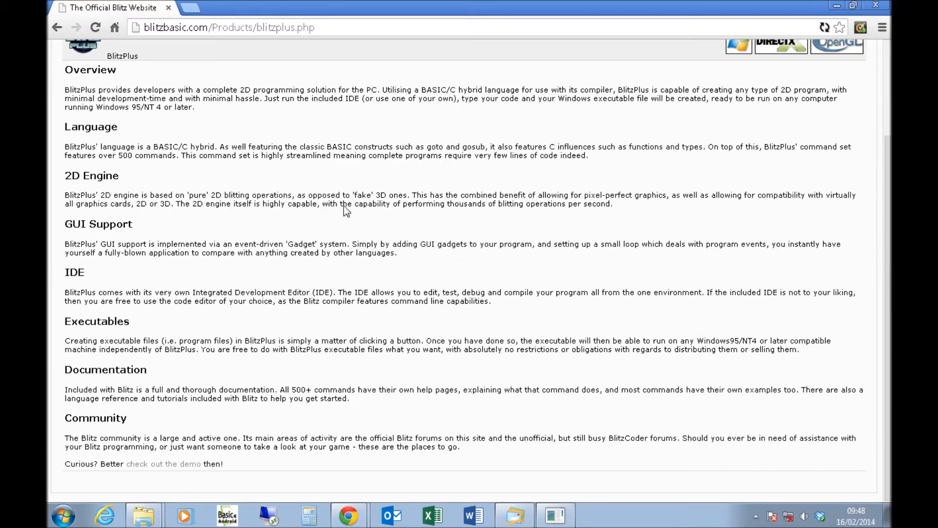
{"action": "scroll", "scroll_direction": "up", "scroll_amount": 3}
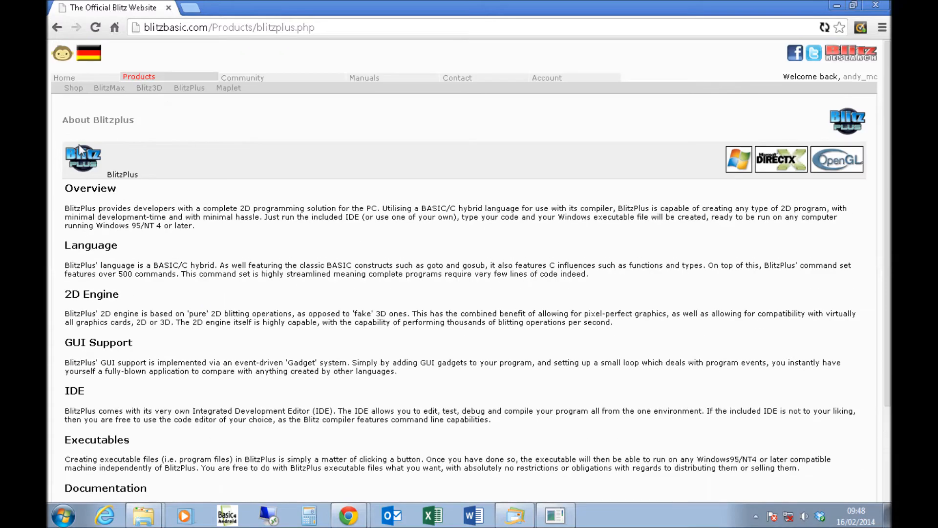
{"action": "left_click", "coordinate": [139, 76]}
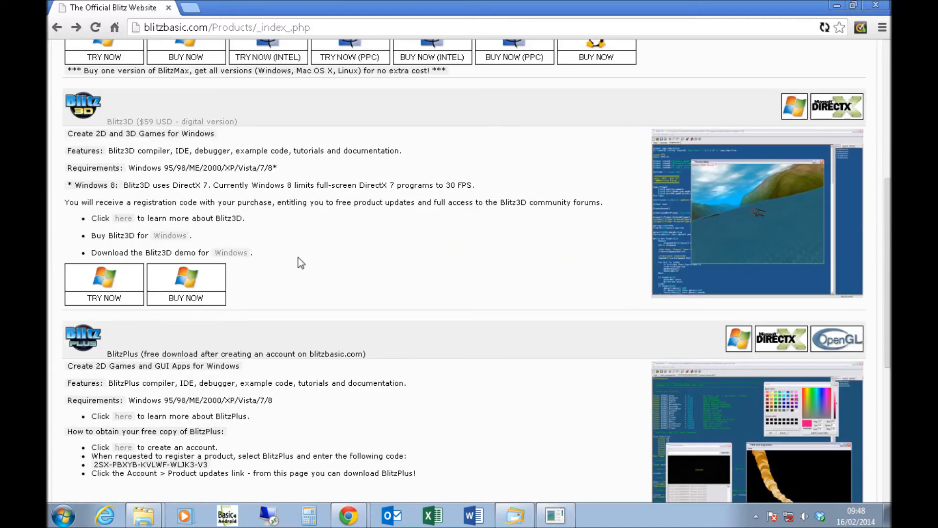
{"action": "scroll", "scroll_direction": "down", "scroll_amount": 3}
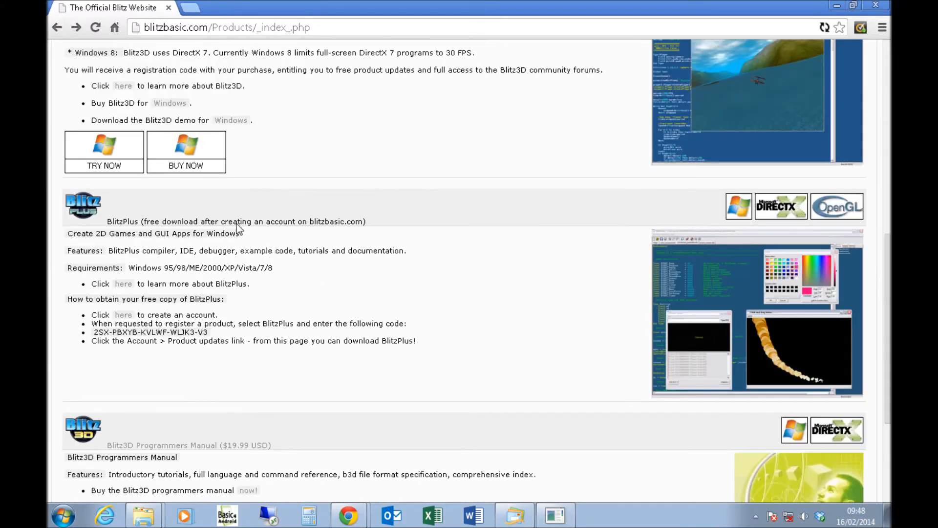
{"action": "mouse_move", "coordinate": [371, 223]}
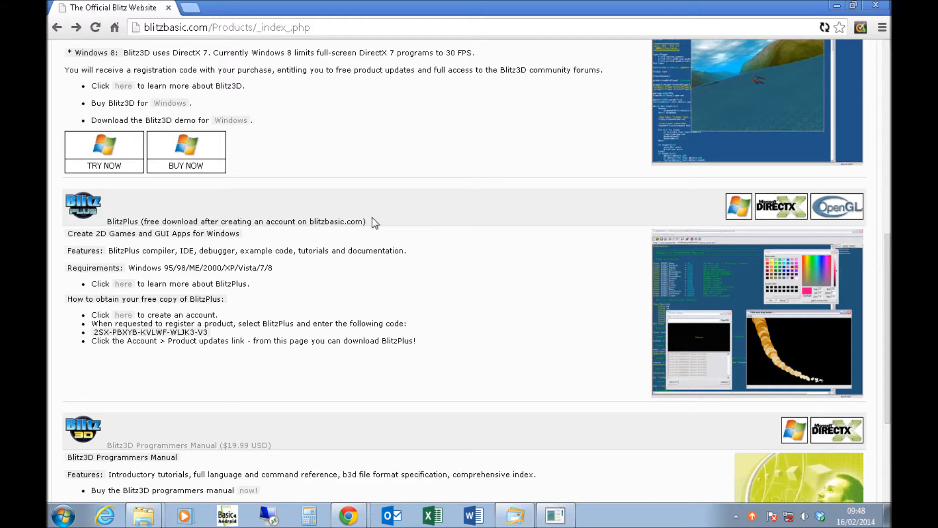
{"action": "mouse_move", "coordinate": [165, 264]}
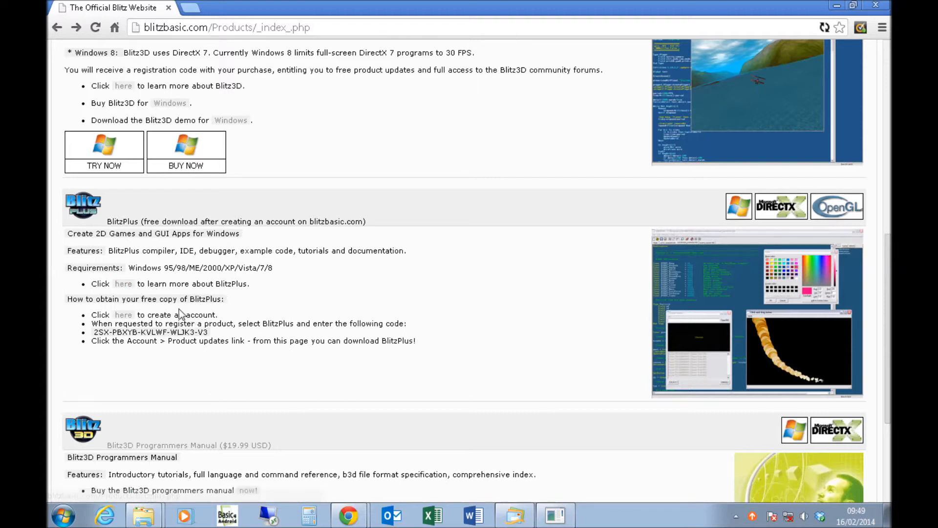
{"action": "mouse_move", "coordinate": [175, 329]}
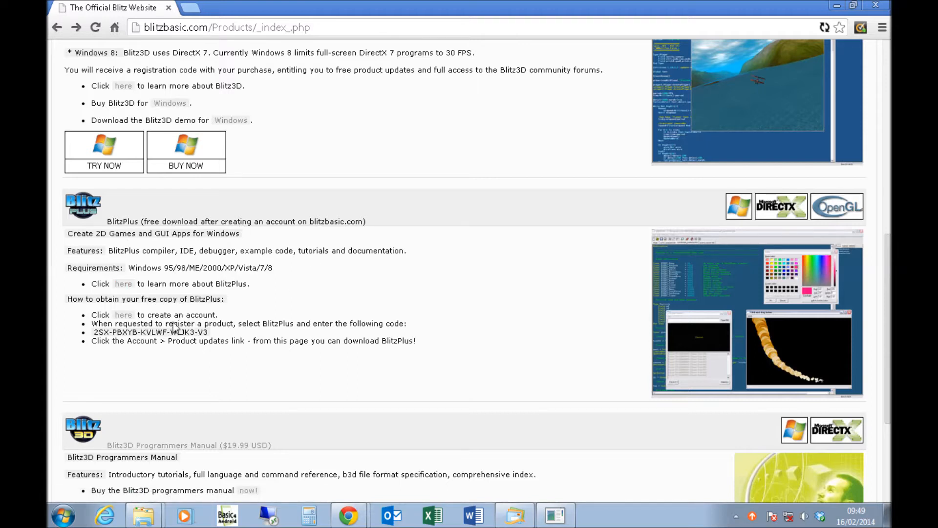
{"action": "mouse_move", "coordinate": [93, 340]}
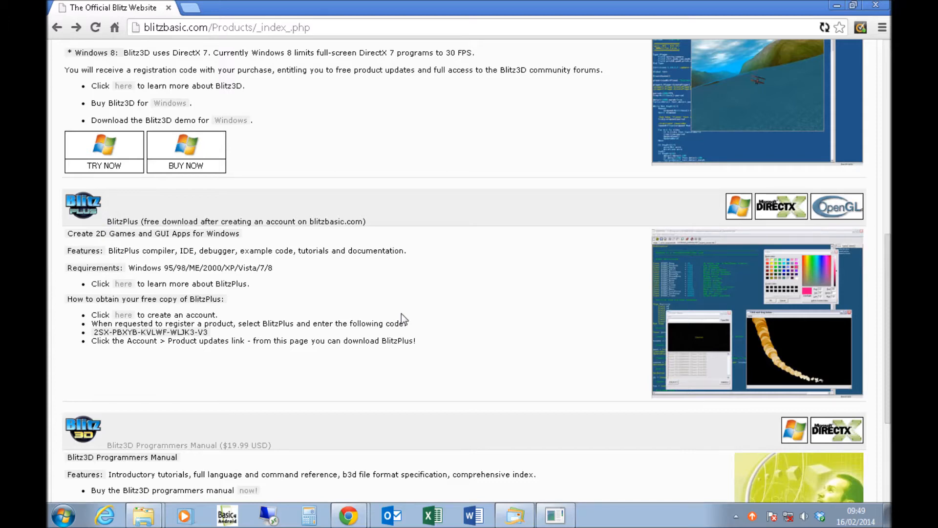
{"action": "scroll", "scroll_direction": "up", "scroll_amount": 3}
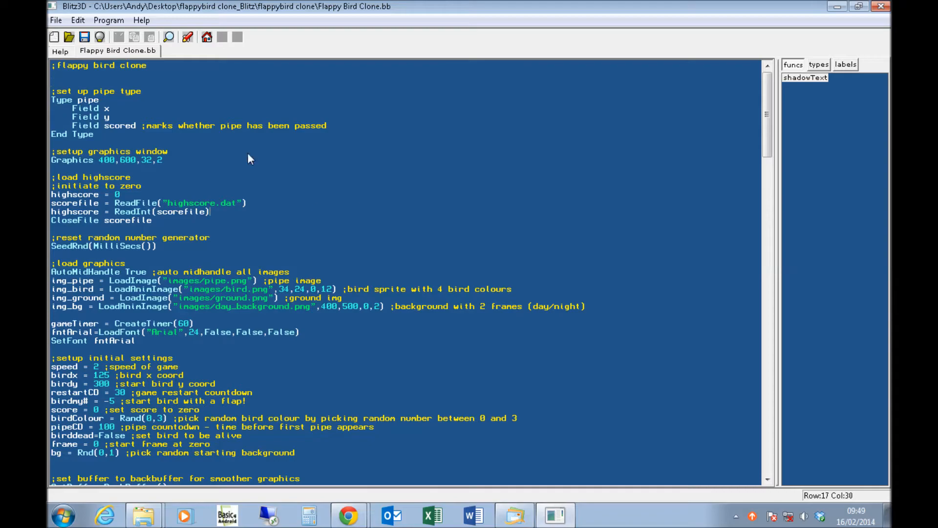
{"action": "scroll", "scroll_direction": "down", "scroll_amount": 3}
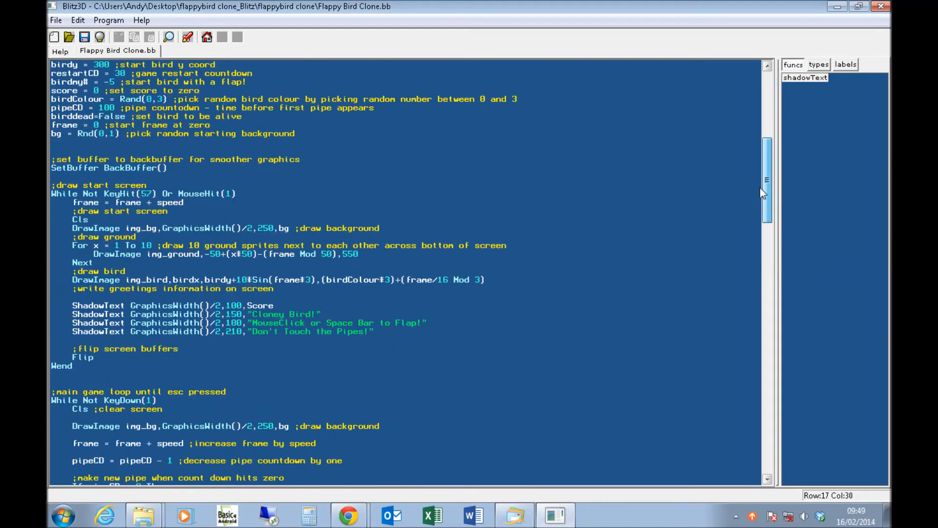
{"action": "scroll", "scroll_direction": "up", "scroll_amount": 3}
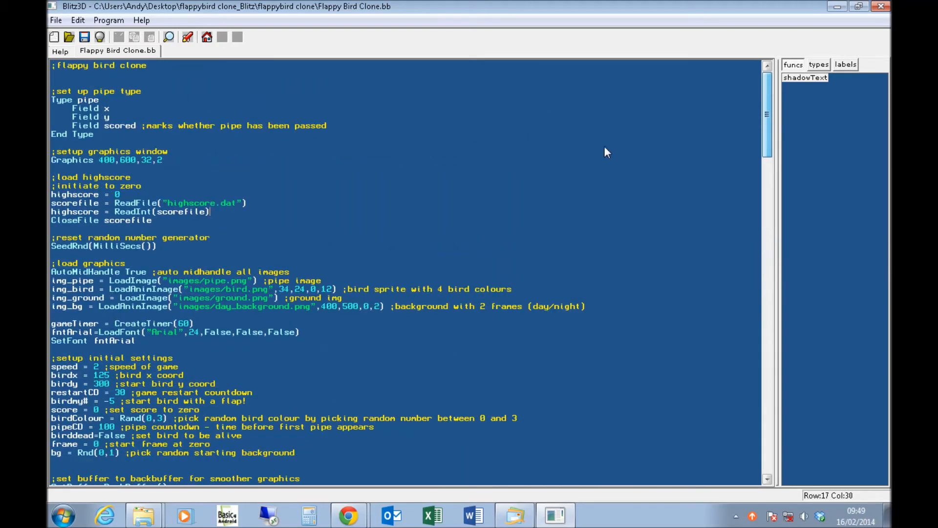
{"action": "left_click", "coordinate": [370, 109]}
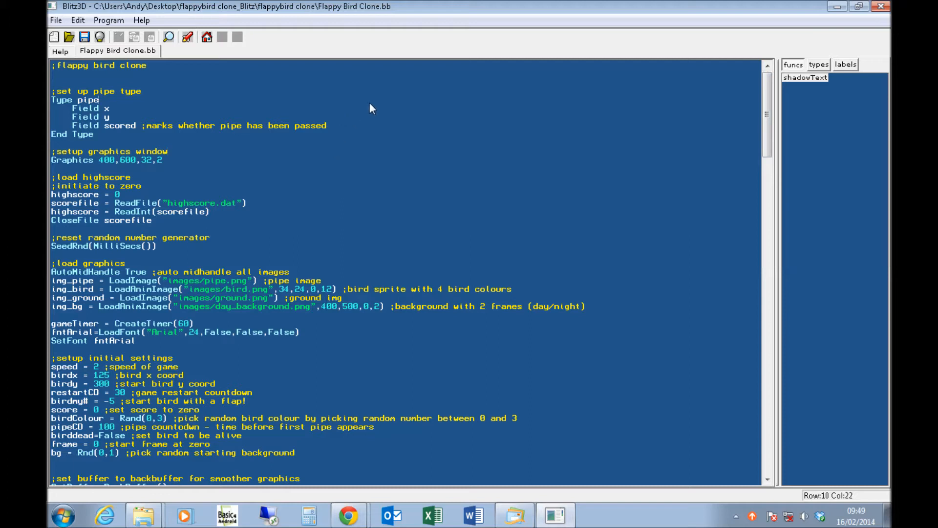
{"action": "left_click", "coordinate": [224, 125]}
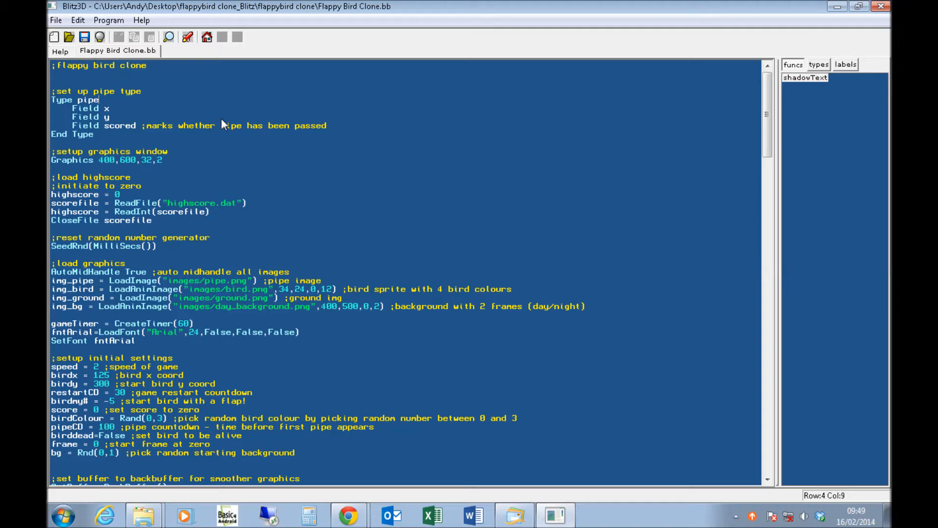
{"action": "mouse_move", "coordinate": [131, 118]}
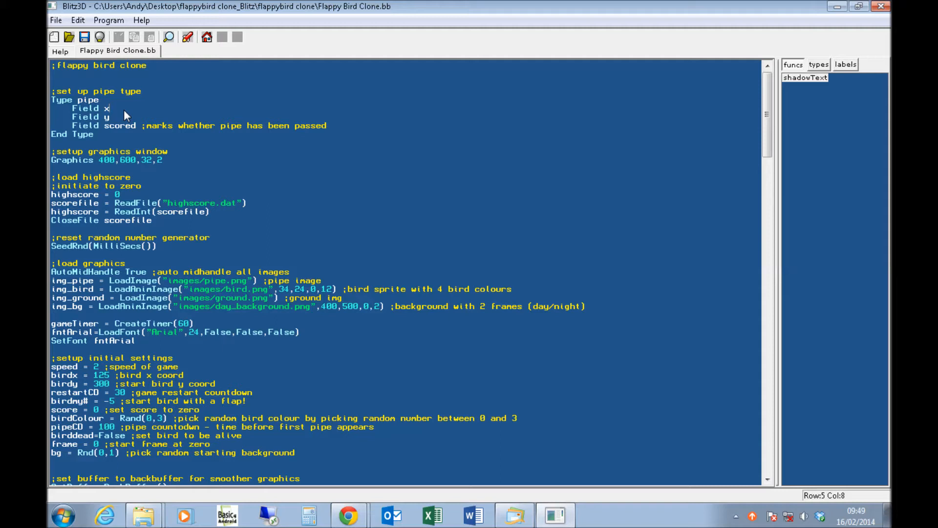
{"action": "left_click", "coordinate": [347, 126]}
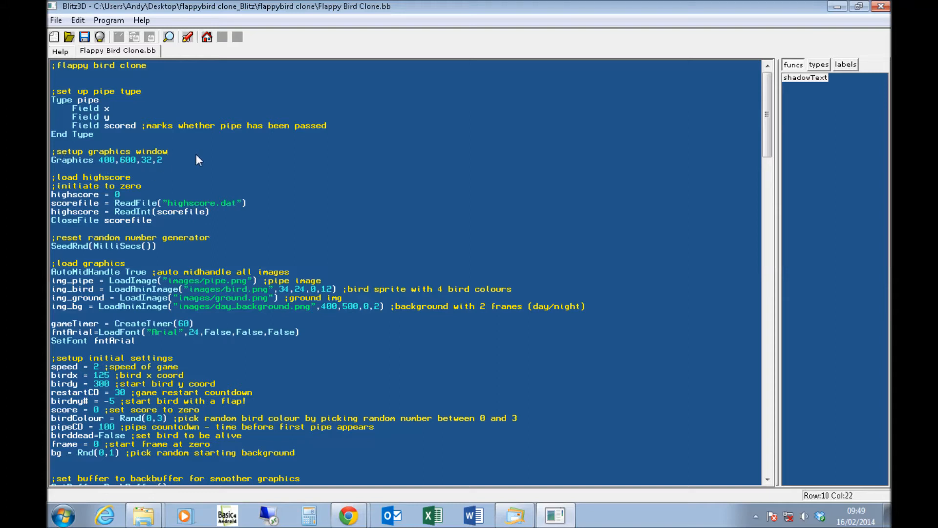
{"action": "mouse_move", "coordinate": [190, 160]}
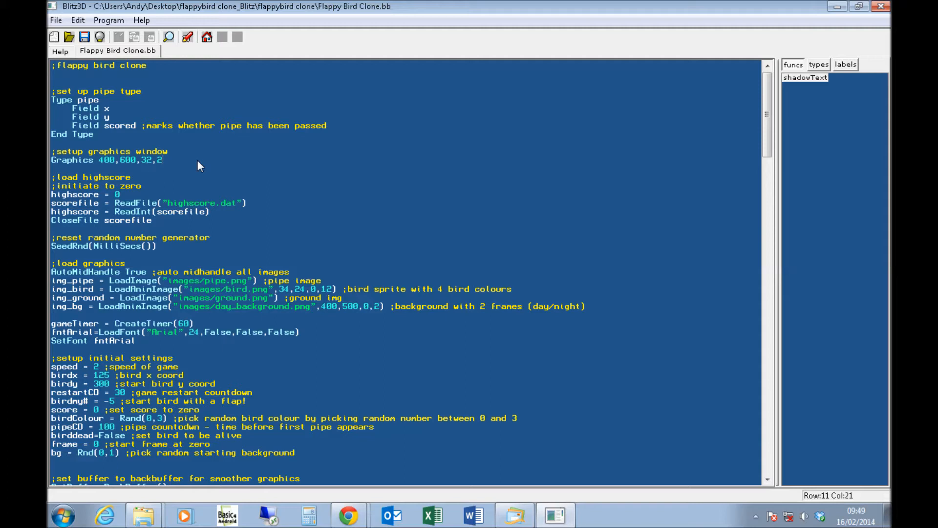
{"action": "mouse_move", "coordinate": [271, 222]}
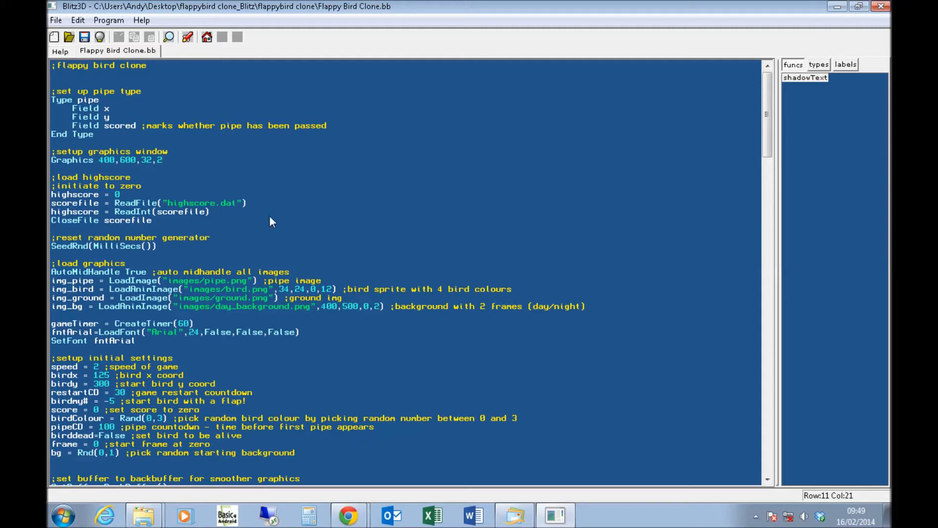
{"action": "left_click", "coordinate": [96, 211]}
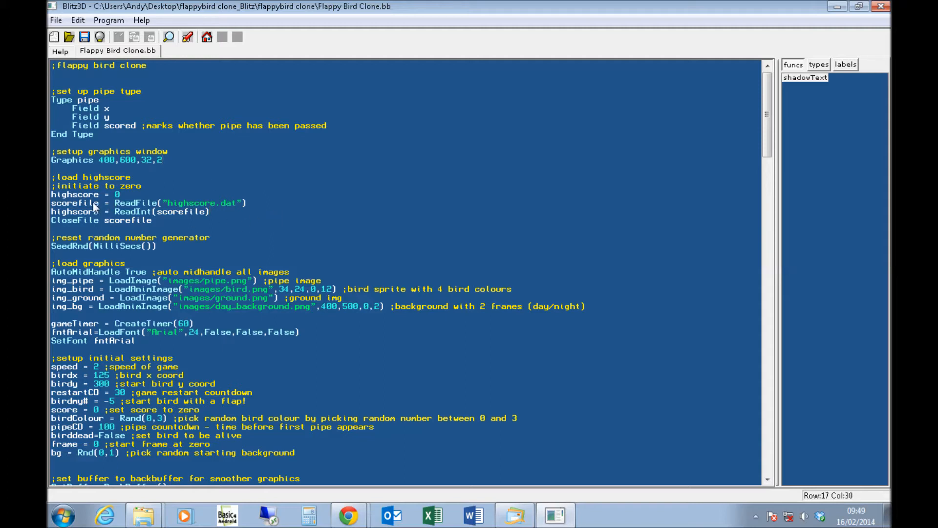
{"action": "mouse_move", "coordinate": [184, 208]}
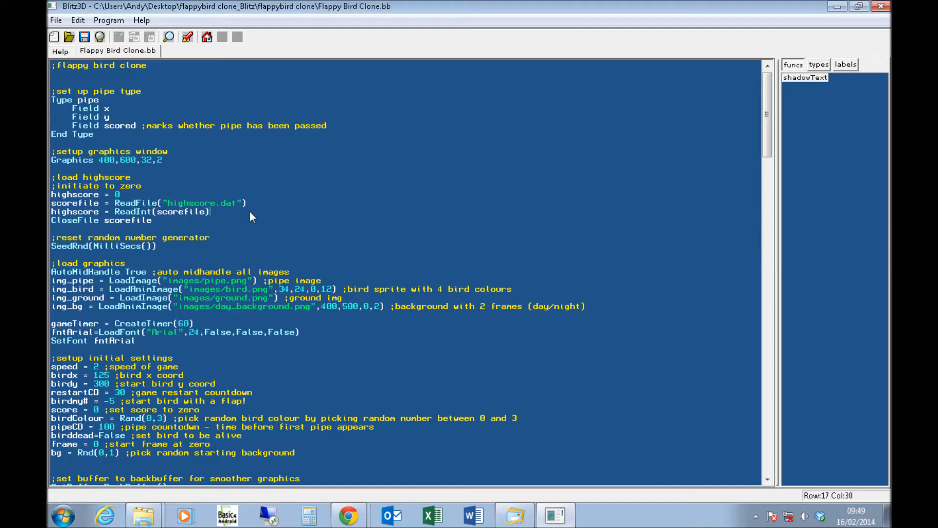
{"action": "mouse_move", "coordinate": [226, 217]}
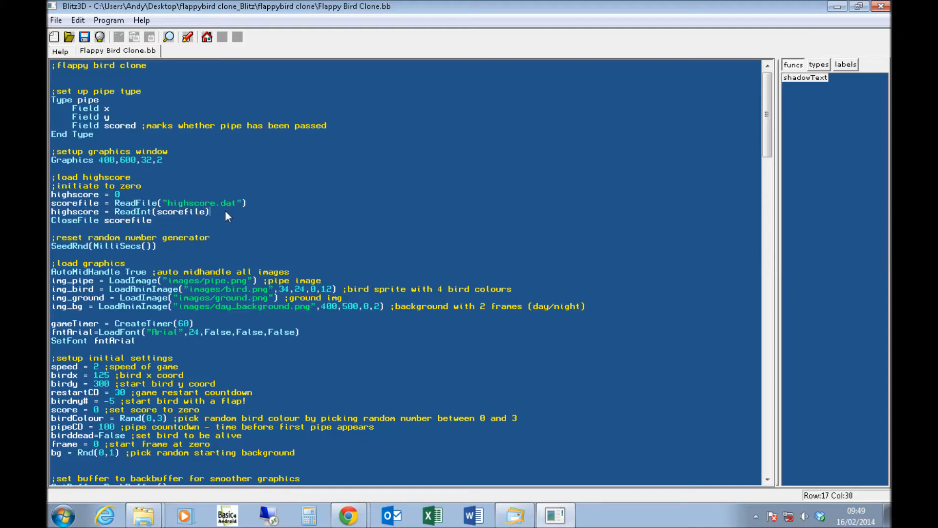
{"action": "left_click", "coordinate": [247, 202]}
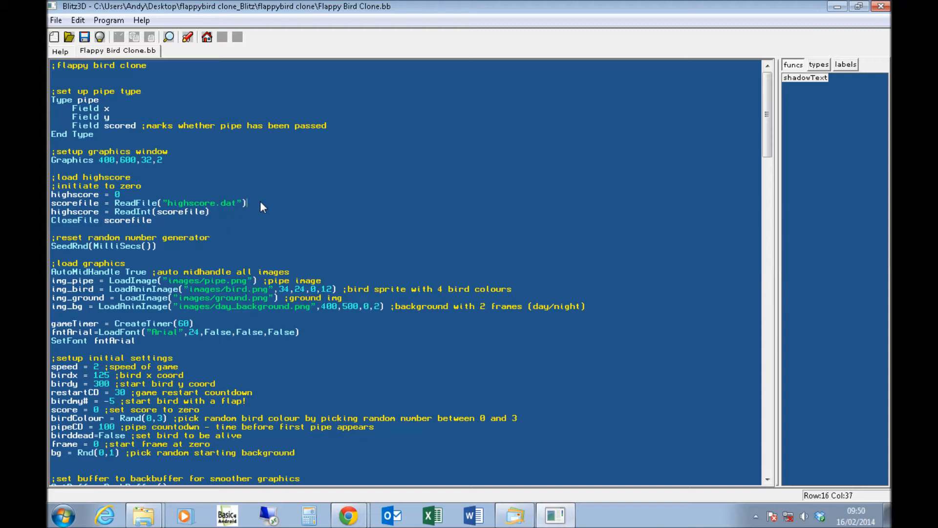
{"action": "mouse_move", "coordinate": [282, 187]}
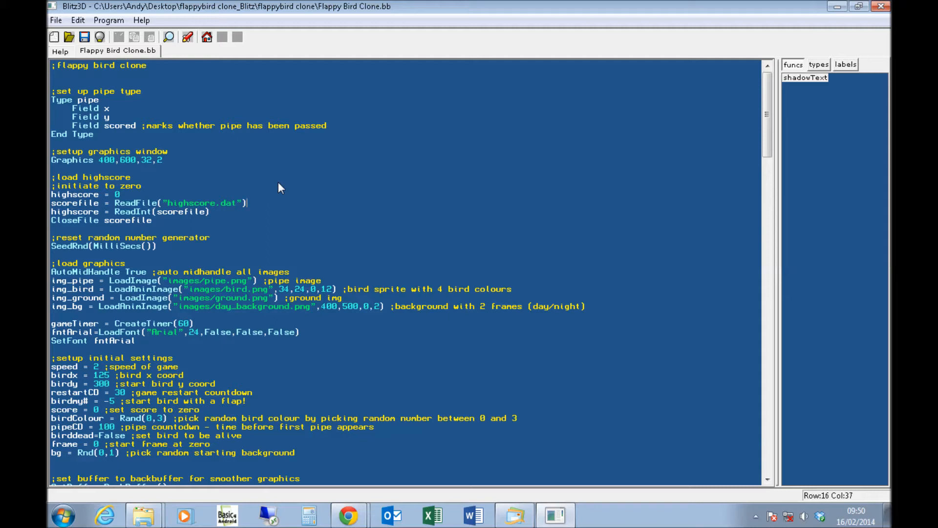
{"action": "mouse_move", "coordinate": [274, 210]}
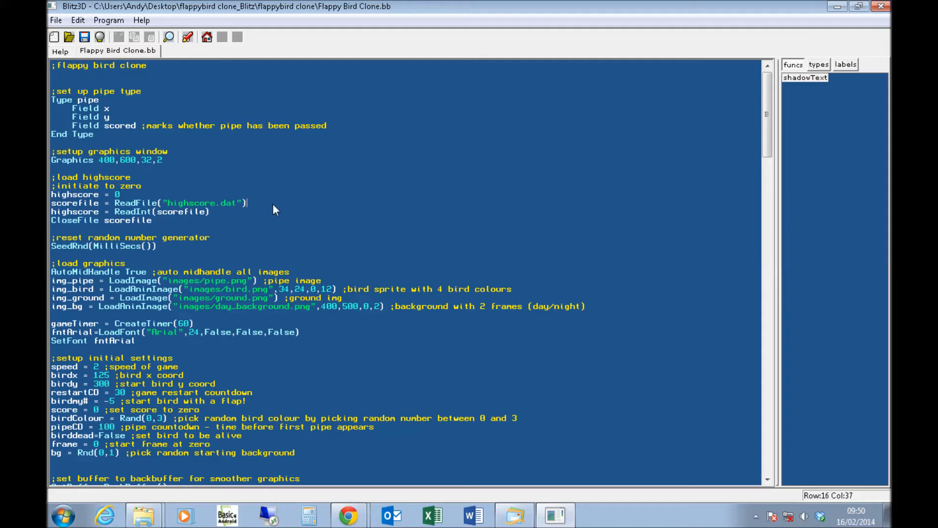
{"action": "mouse_move", "coordinate": [270, 209]}
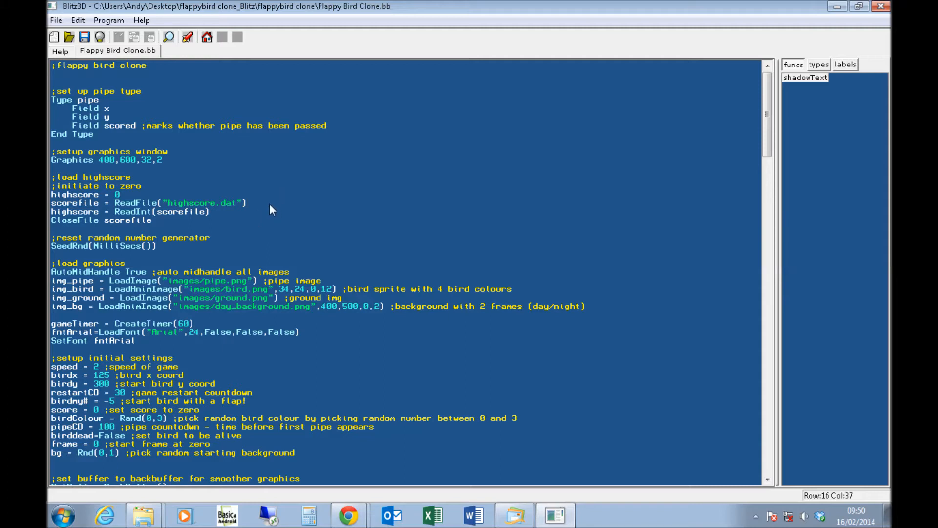
{"action": "mouse_move", "coordinate": [294, 207]}
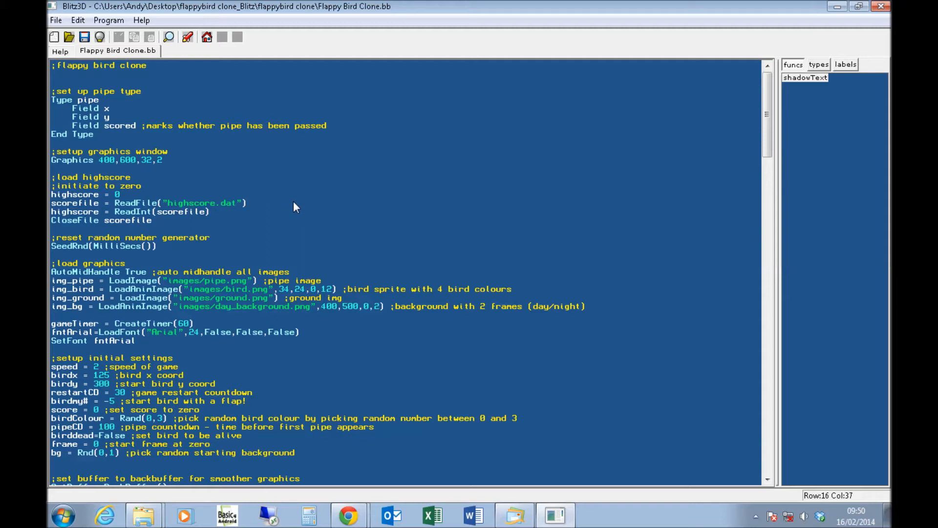
{"action": "mouse_move", "coordinate": [255, 245]}
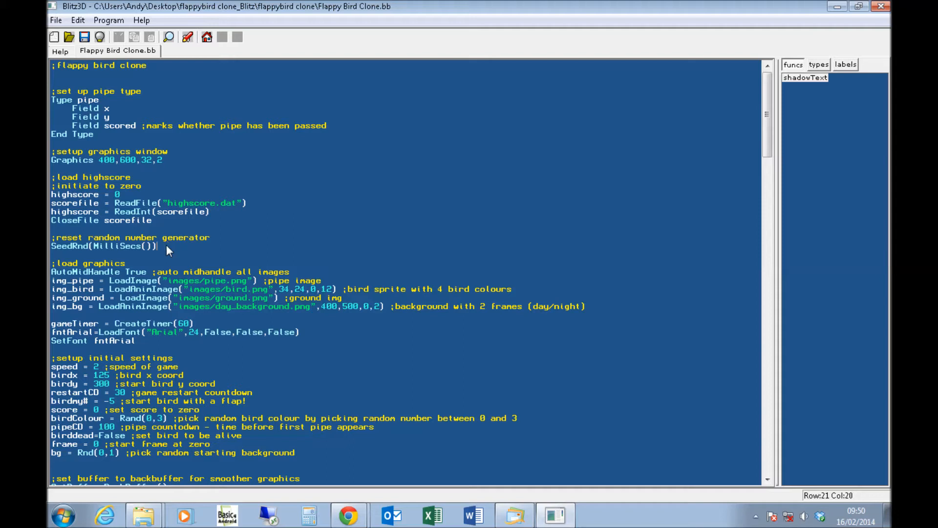
{"action": "left_click", "coordinate": [211, 237]}
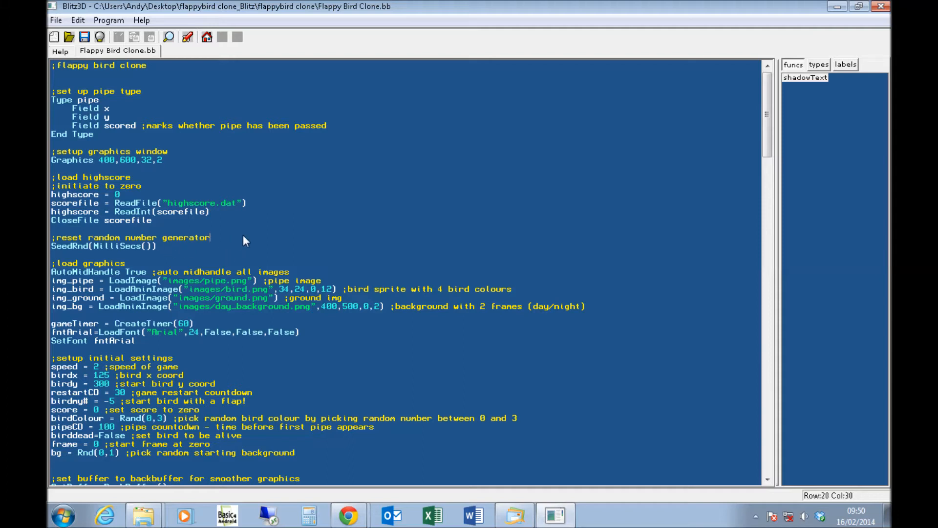
{"action": "mouse_move", "coordinate": [210, 251]}
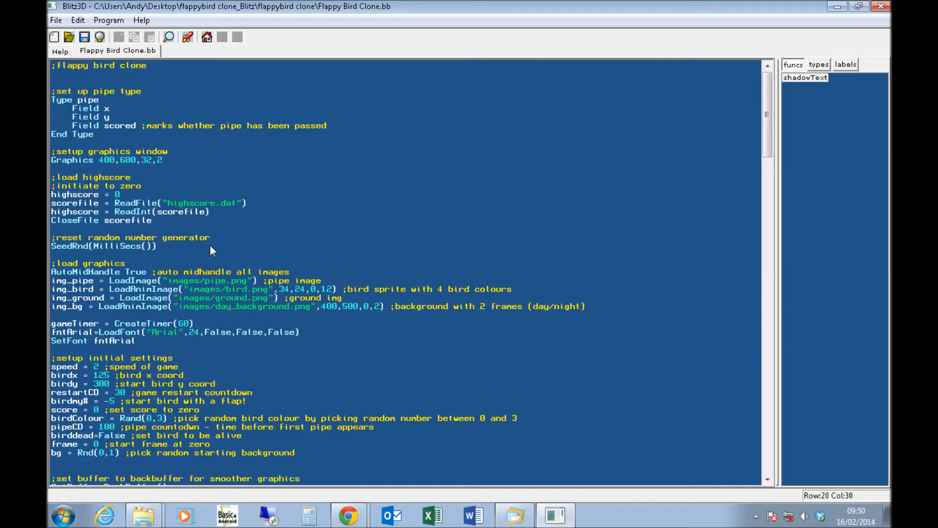
{"action": "mouse_move", "coordinate": [200, 251]}
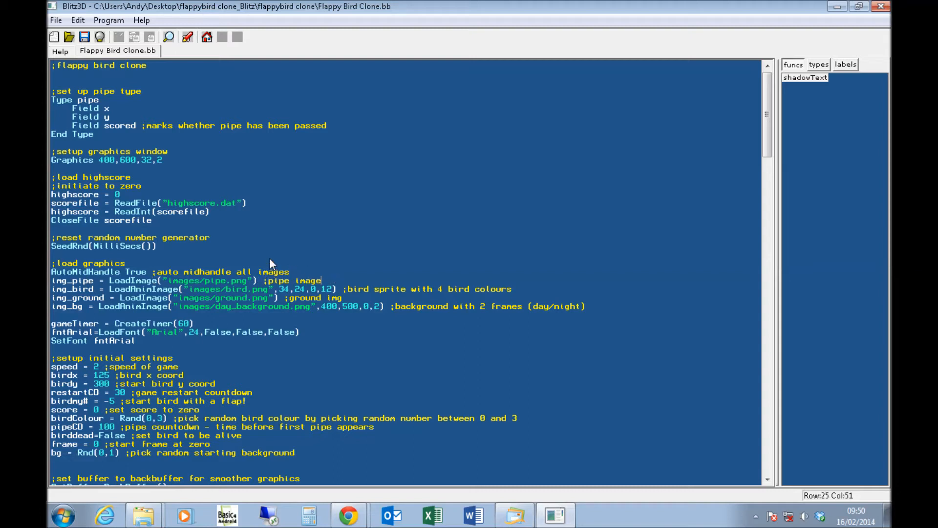
{"action": "mouse_move", "coordinate": [182, 272]}
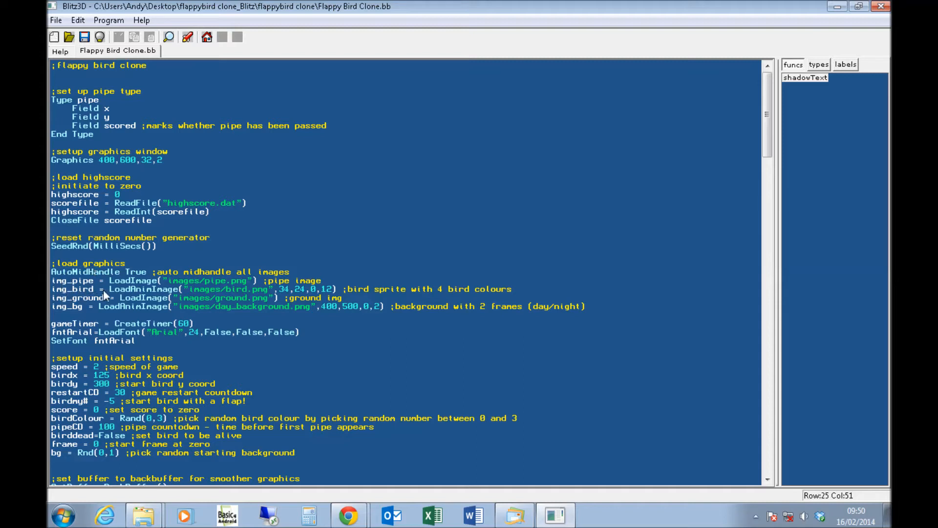
{"action": "mouse_move", "coordinate": [344, 297]}
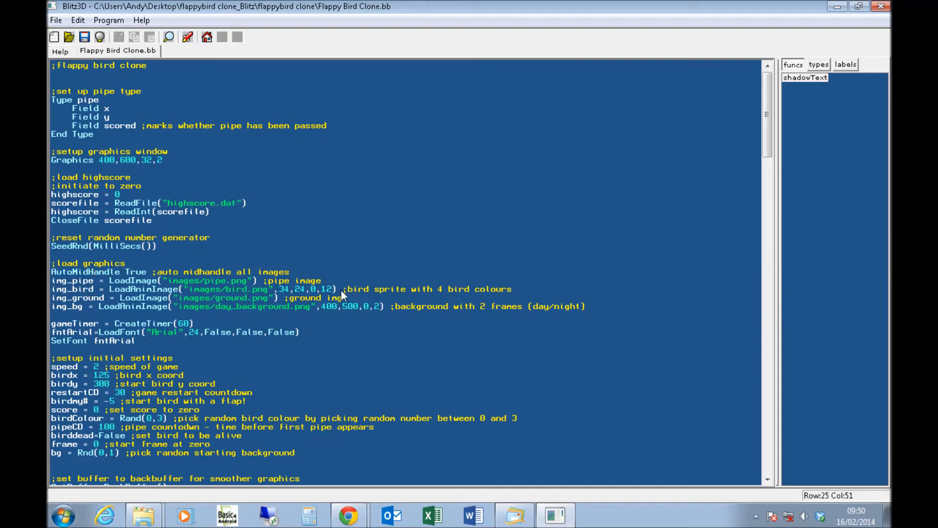
{"action": "left_click", "coordinate": [67, 303]}
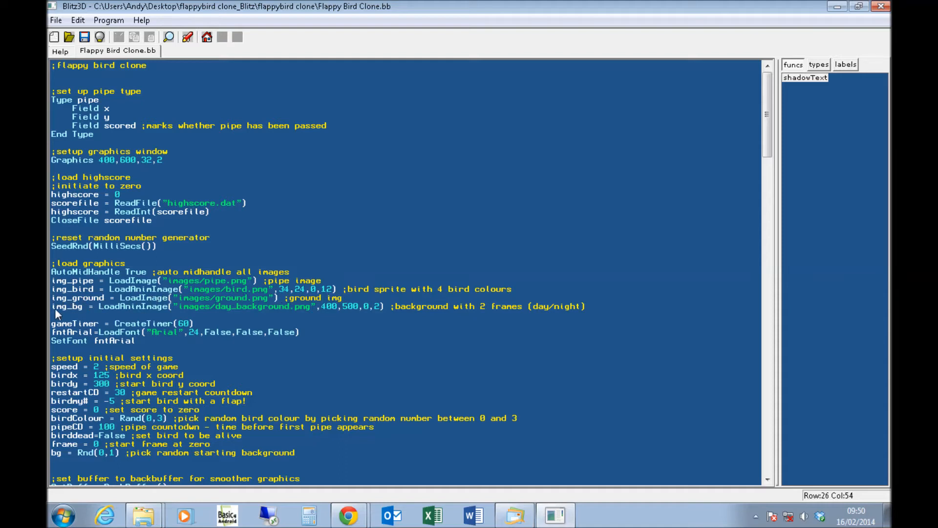
{"action": "mouse_move", "coordinate": [63, 323]}
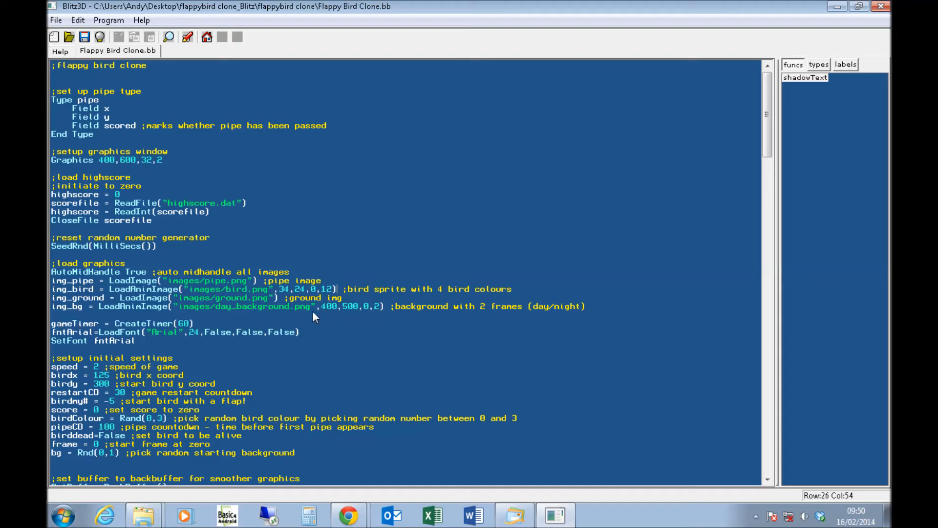
{"action": "mouse_move", "coordinate": [203, 335]}
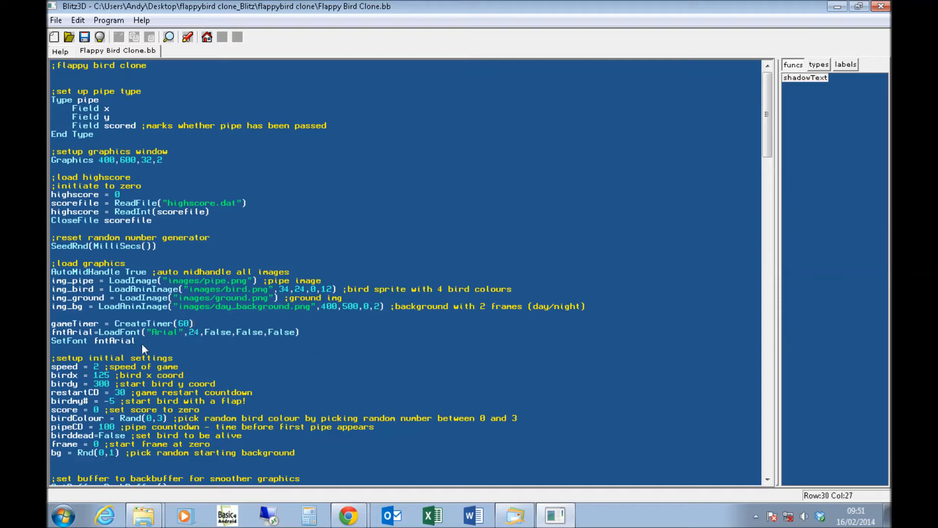
{"action": "mouse_move", "coordinate": [354, 341]}
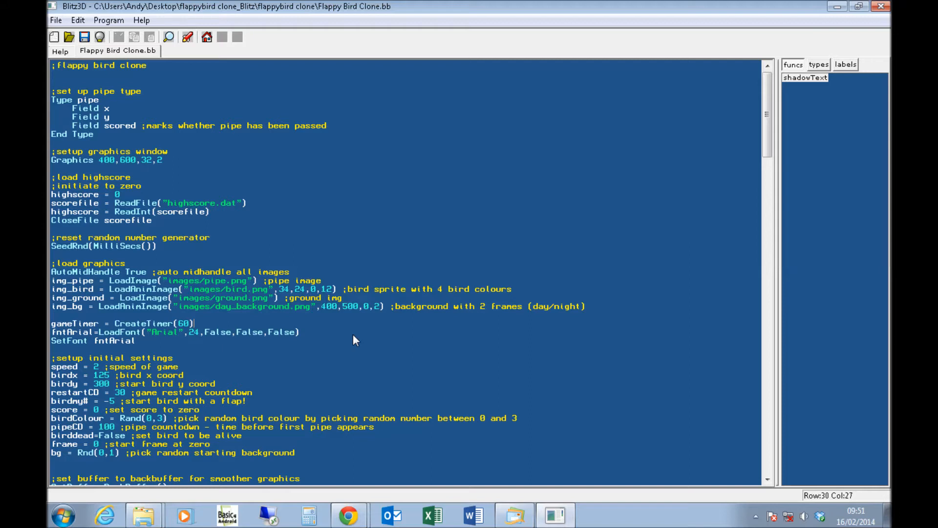
- Scroll past the Arial font and game speed lines to the ';draw start screen' loop
{"action": "scroll", "scroll_direction": "down", "scroll_amount": 3}
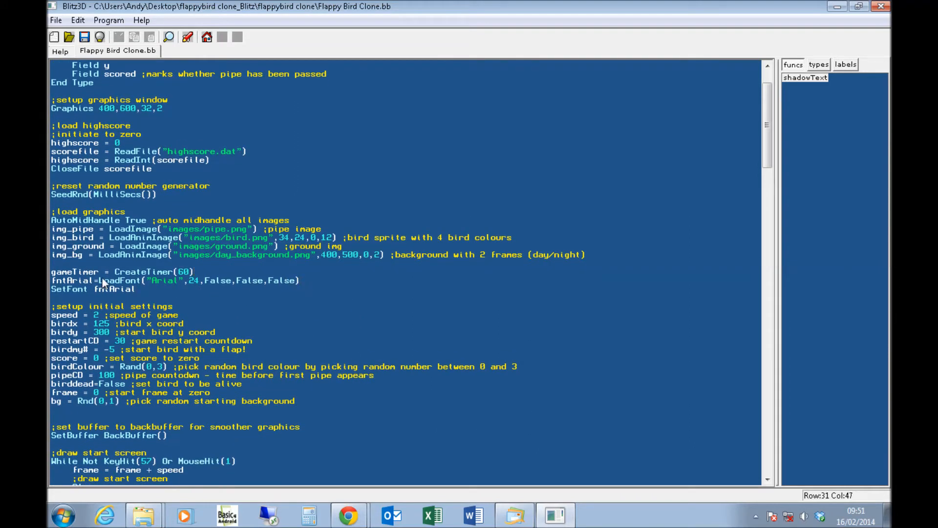
{"action": "left_click", "coordinate": [137, 288]}
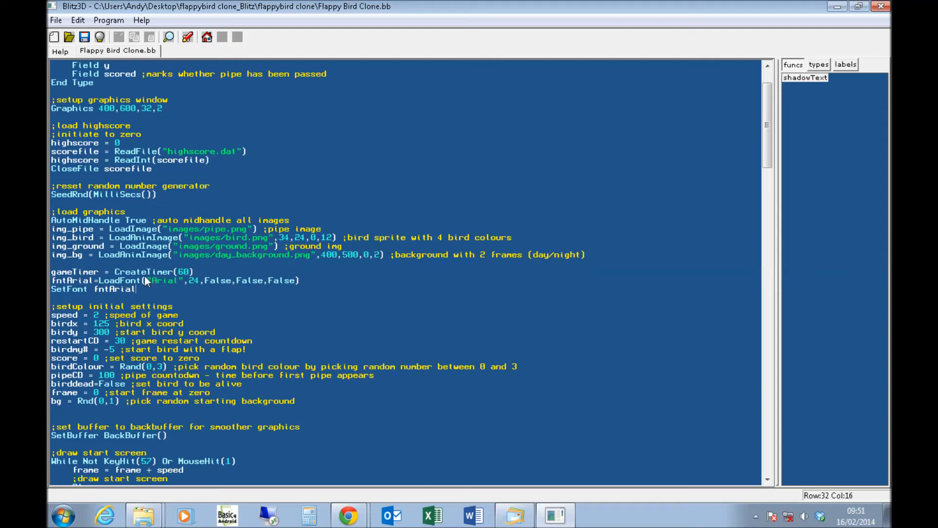
{"action": "mouse_move", "coordinate": [186, 286]}
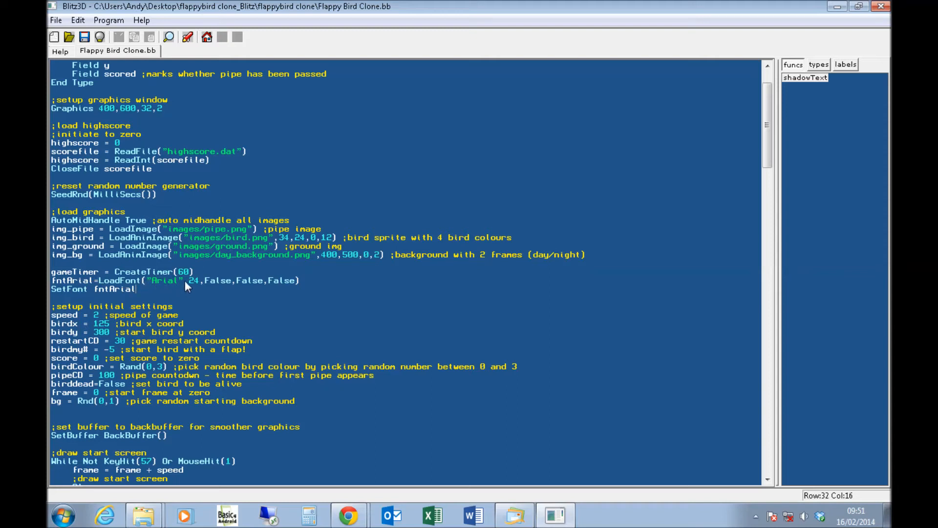
{"action": "left_click", "coordinate": [305, 280]}
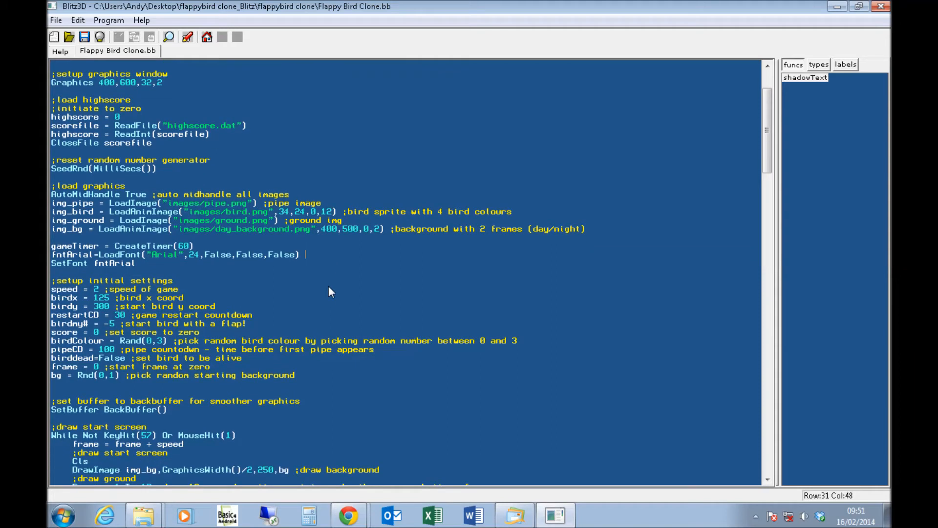
{"action": "mouse_move", "coordinate": [336, 284]}
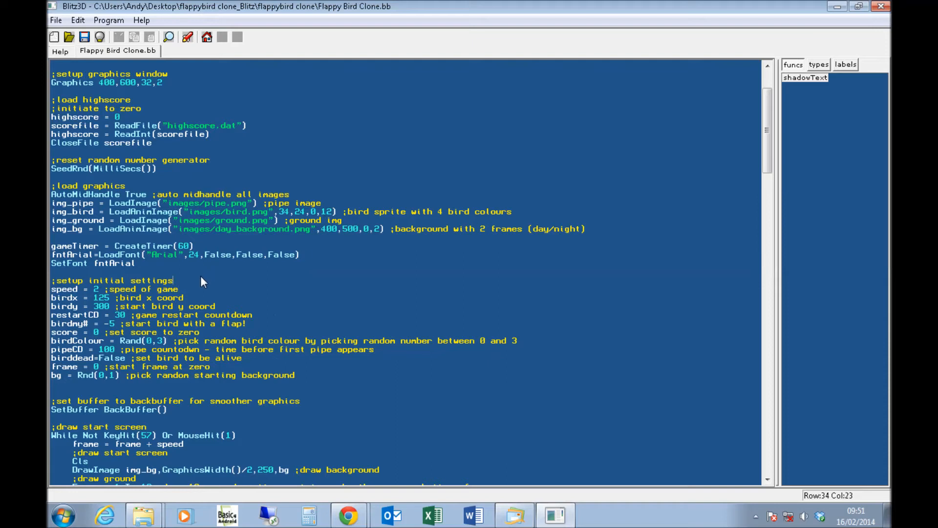
{"action": "scroll", "scroll_direction": "down", "scroll_amount": 3}
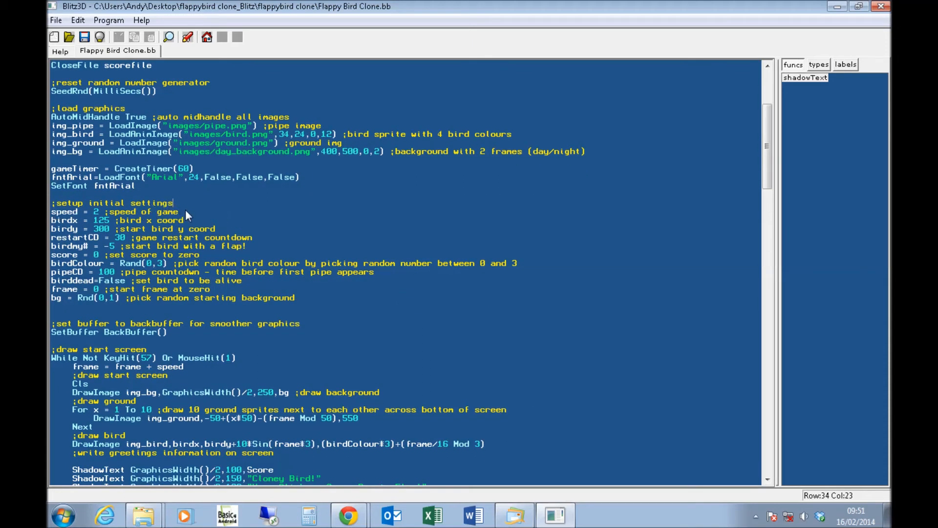
{"action": "left_click", "coordinate": [293, 280]}
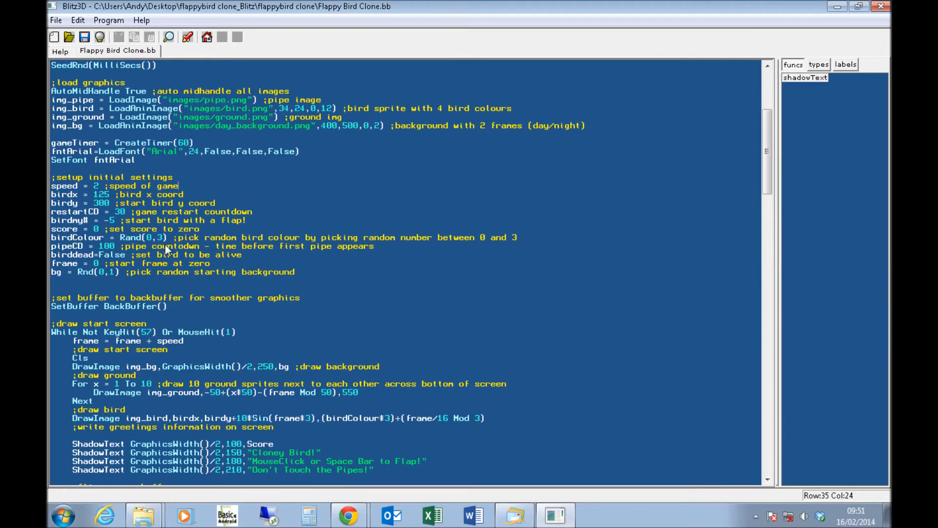
{"action": "scroll", "scroll_direction": "down", "scroll_amount": 3}
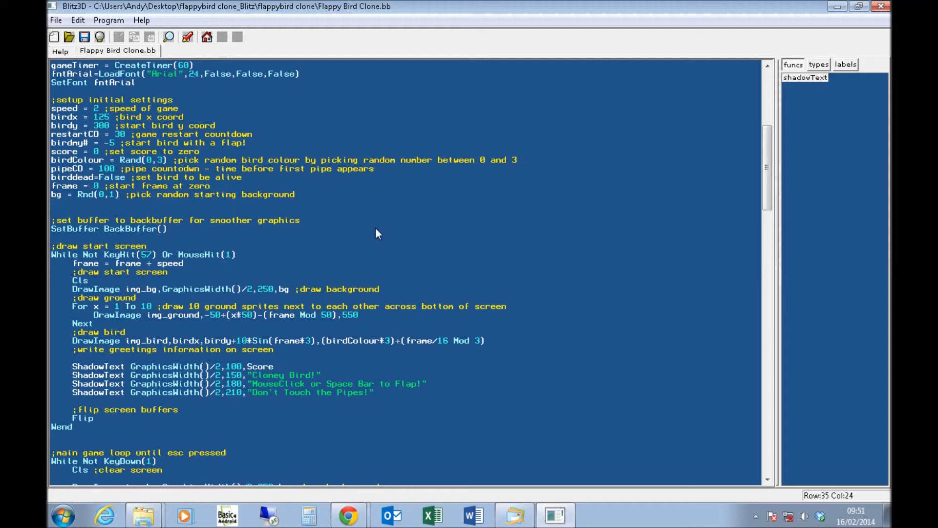
{"action": "mouse_move", "coordinate": [207, 269]}
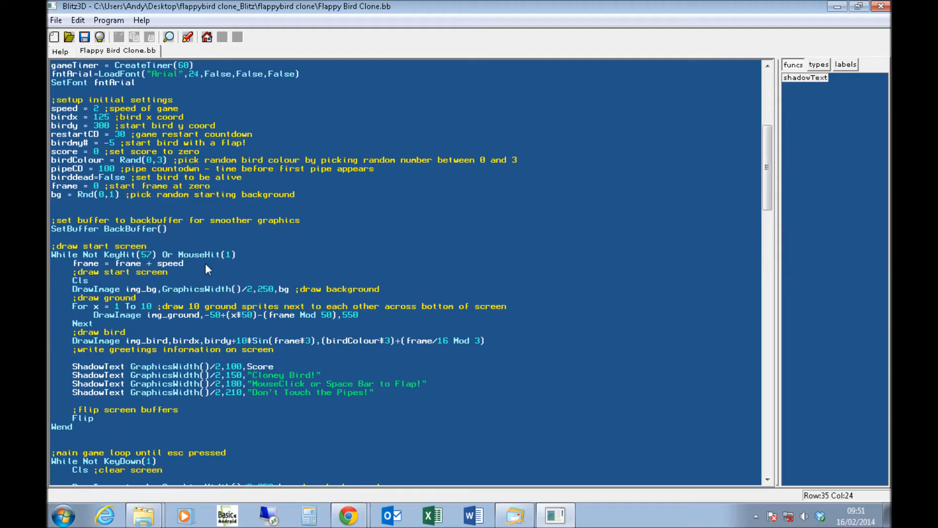
{"action": "scroll", "scroll_direction": "down", "scroll_amount": 3}
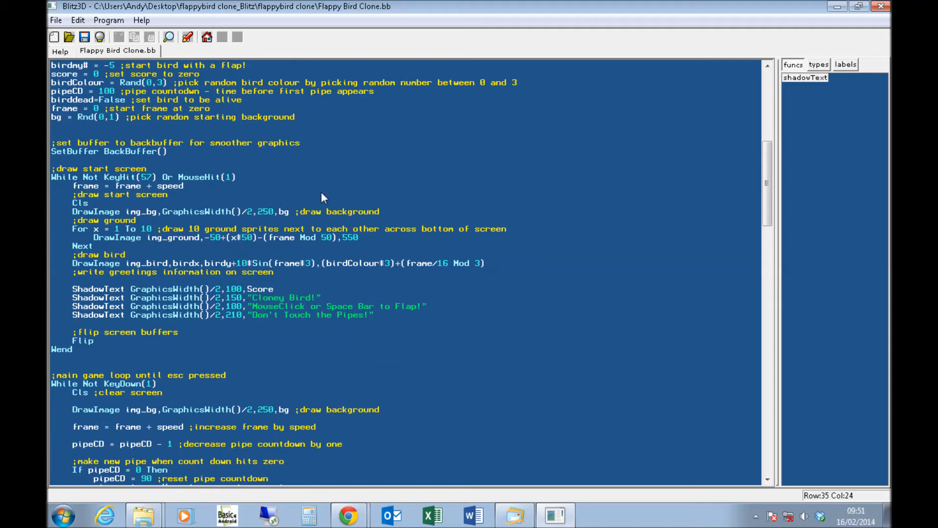
- Scroll past pipe spawning, collision and scoring to the bird gravity and ground-death code
{"action": "scroll", "scroll_direction": "down", "scroll_amount": 3}
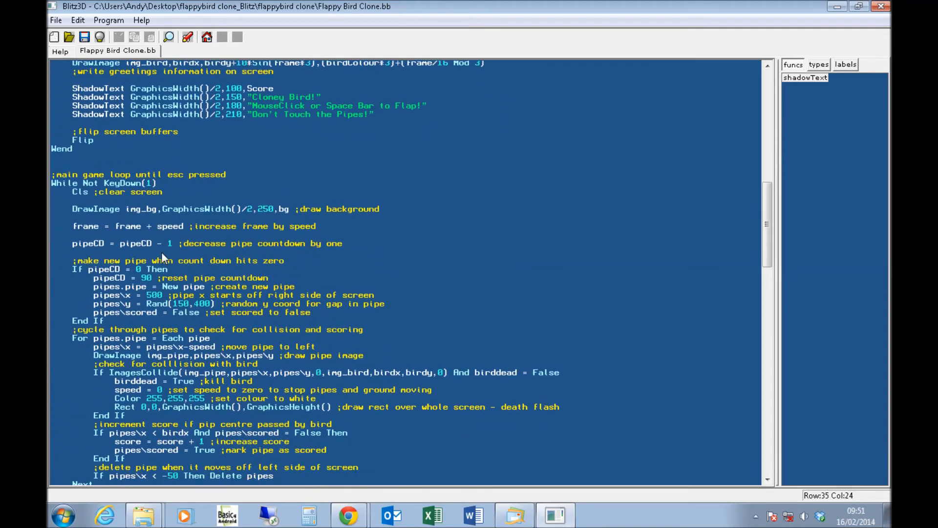
{"action": "scroll", "scroll_direction": "down", "scroll_amount": 3}
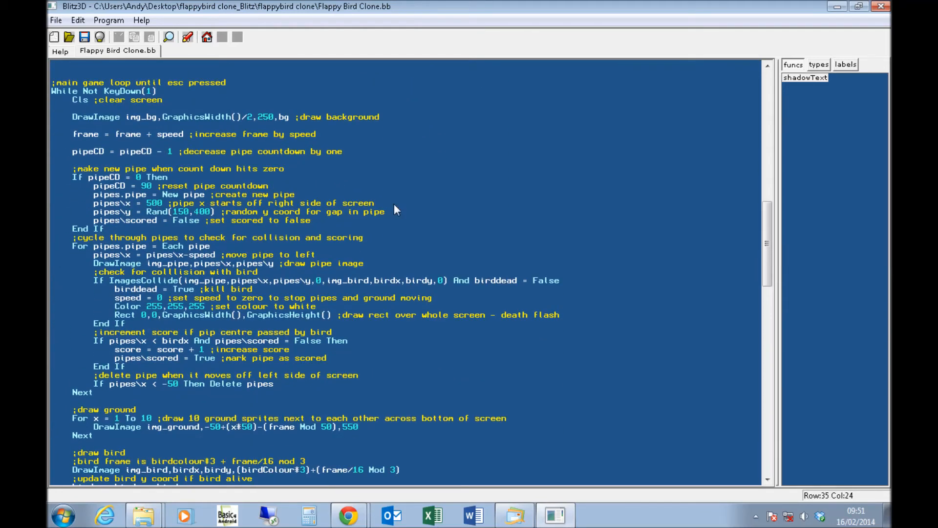
{"action": "mouse_move", "coordinate": [401, 224]}
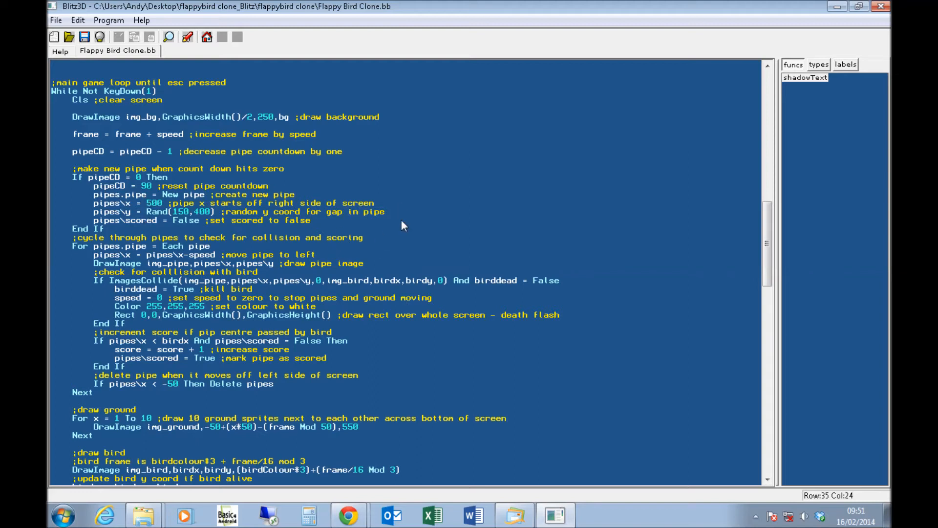
{"action": "scroll", "scroll_direction": "down", "scroll_amount": 3}
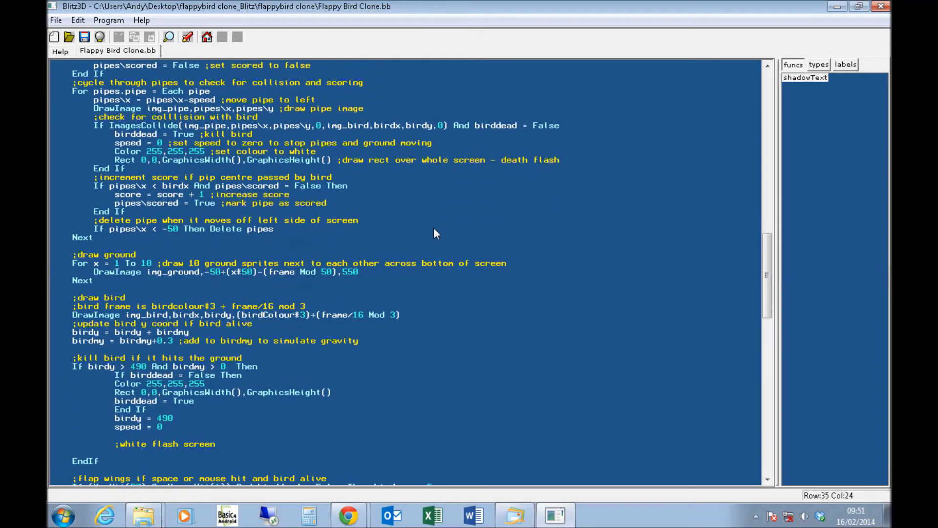
{"action": "scroll", "scroll_direction": "down", "scroll_amount": 3}
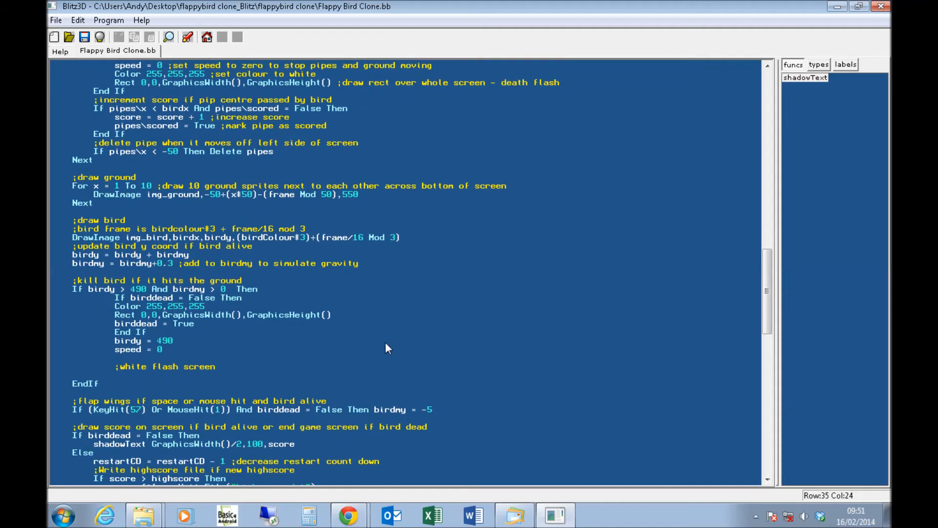
{"action": "scroll", "scroll_direction": "down", "scroll_amount": 3}
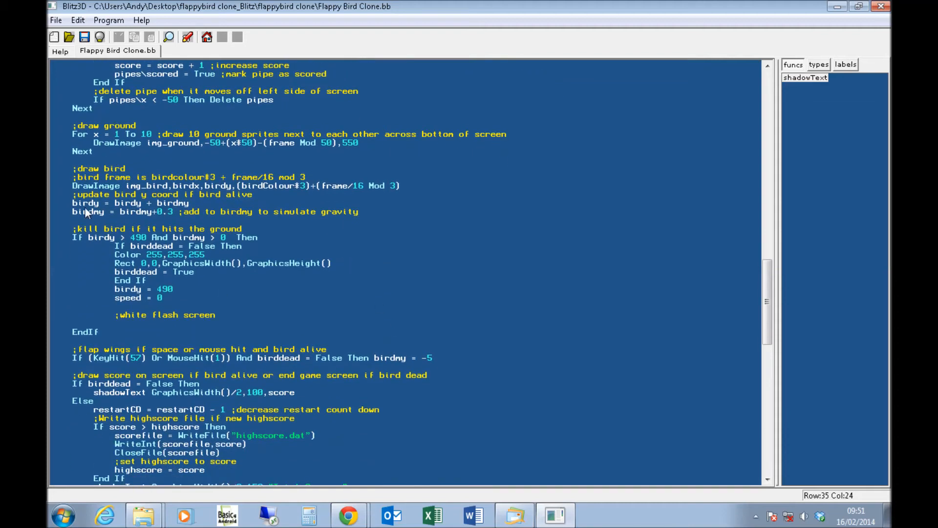
{"action": "mouse_move", "coordinate": [197, 206]}
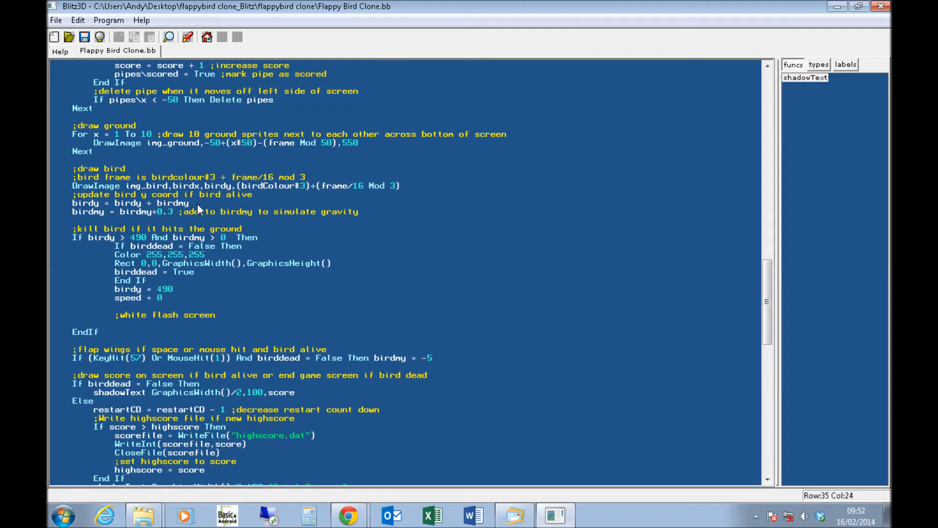
{"action": "mouse_move", "coordinate": [261, 206]}
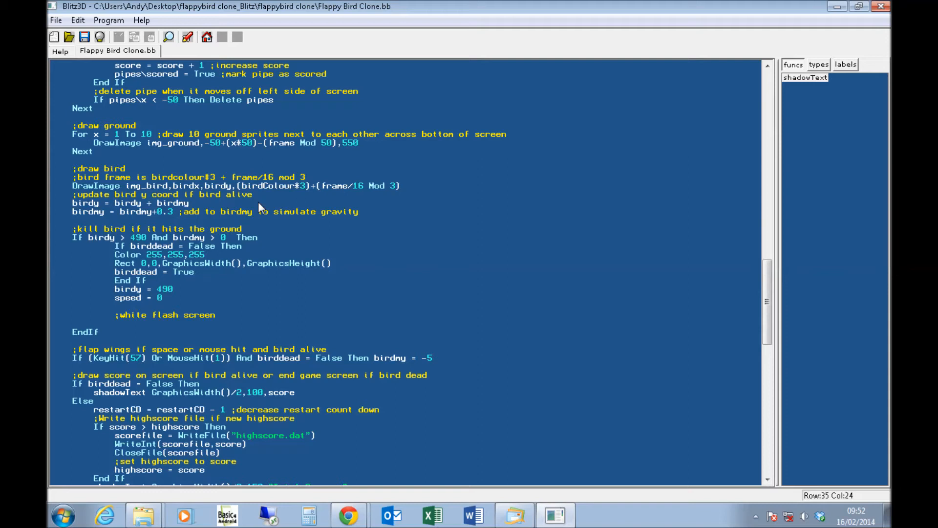
{"action": "mouse_move", "coordinate": [233, 218]}
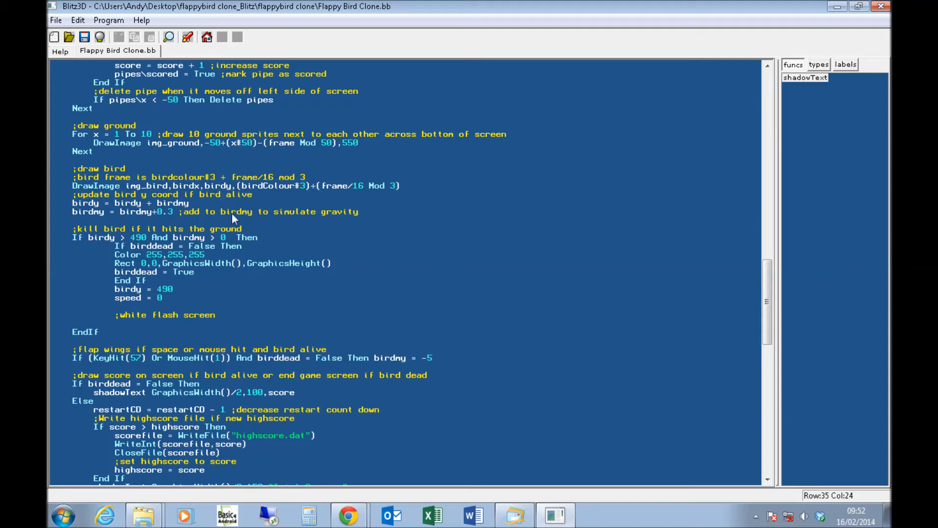
{"action": "mouse_move", "coordinate": [131, 222]}
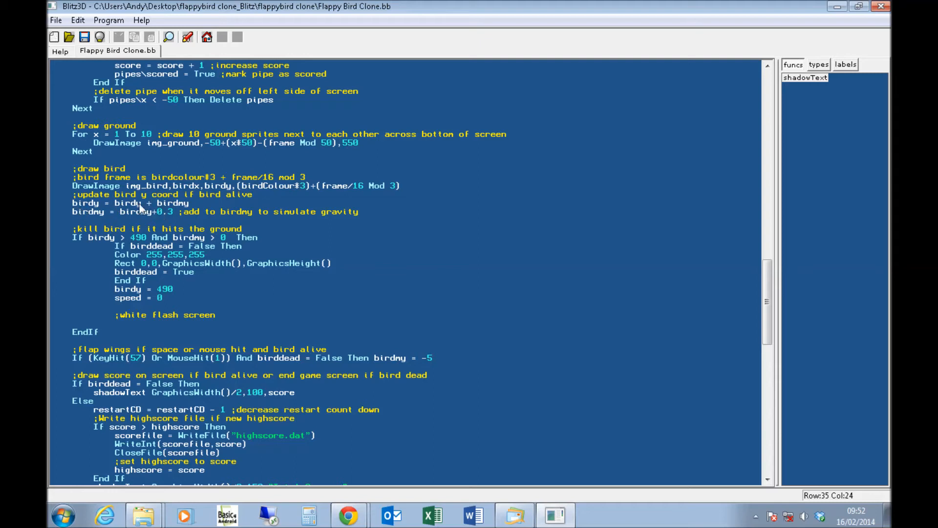
{"action": "mouse_move", "coordinate": [162, 220]}
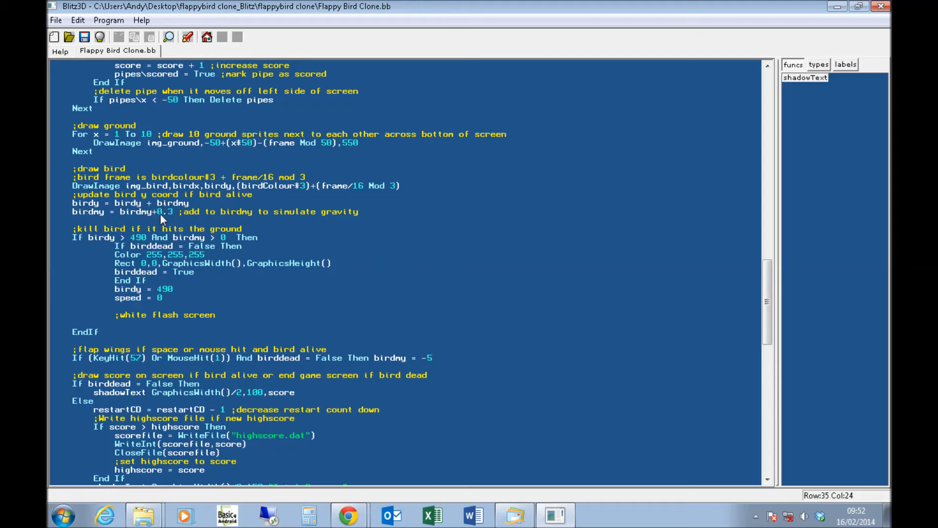
{"action": "mouse_move", "coordinate": [226, 282]}
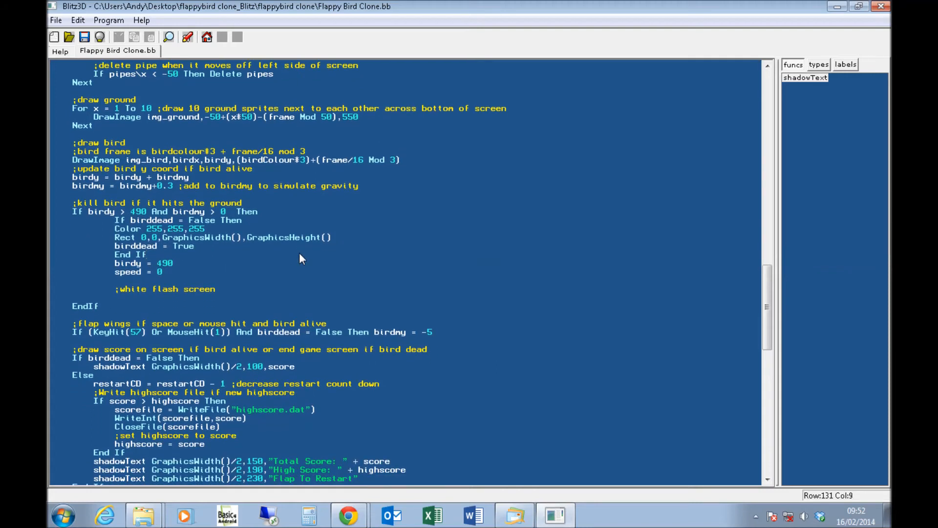
{"action": "mouse_move", "coordinate": [248, 221]}
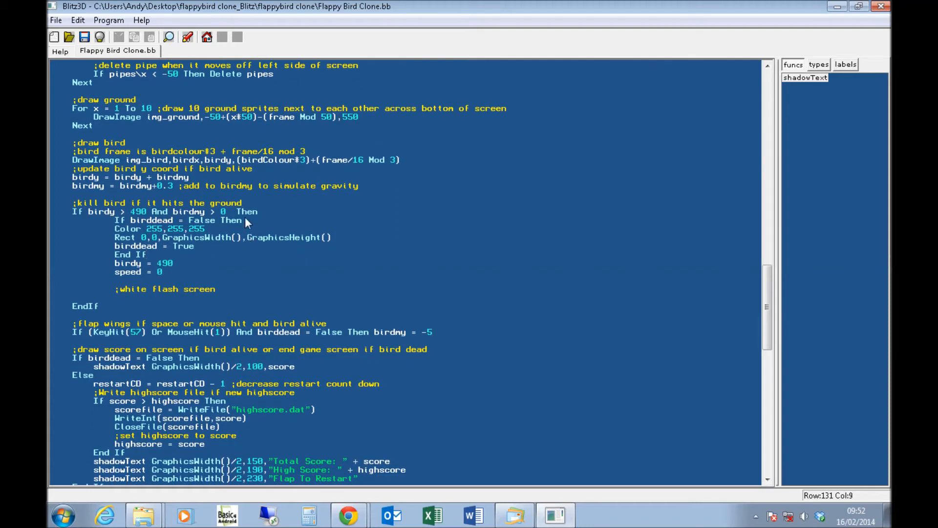
- Scroll through the score and restart blocks, past the highscore line, to the shadowText function
{"action": "scroll", "scroll_direction": "down", "scroll_amount": 3}
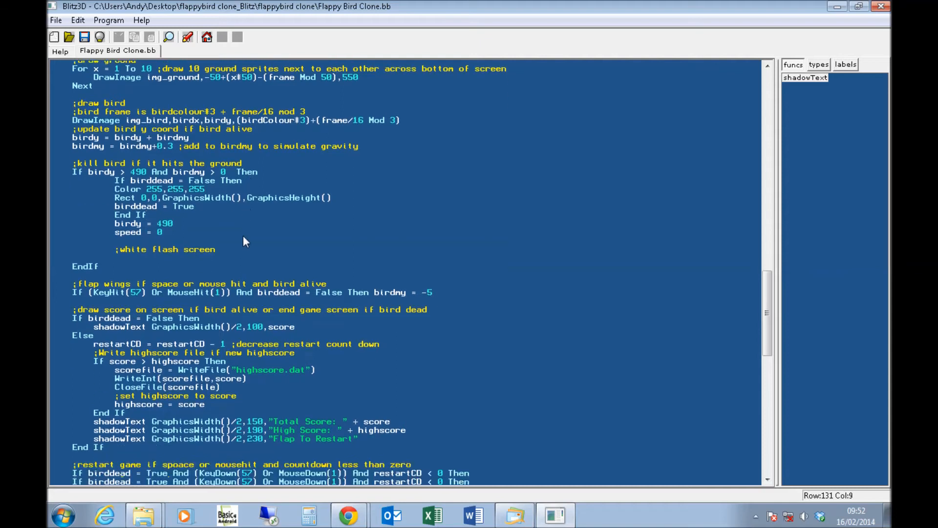
{"action": "scroll", "scroll_direction": "down", "scroll_amount": 3}
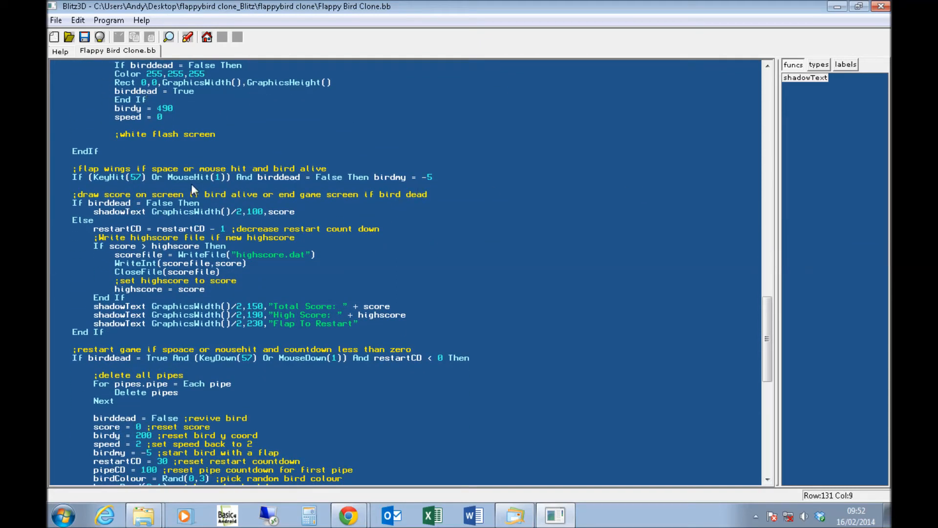
{"action": "mouse_move", "coordinate": [127, 183]}
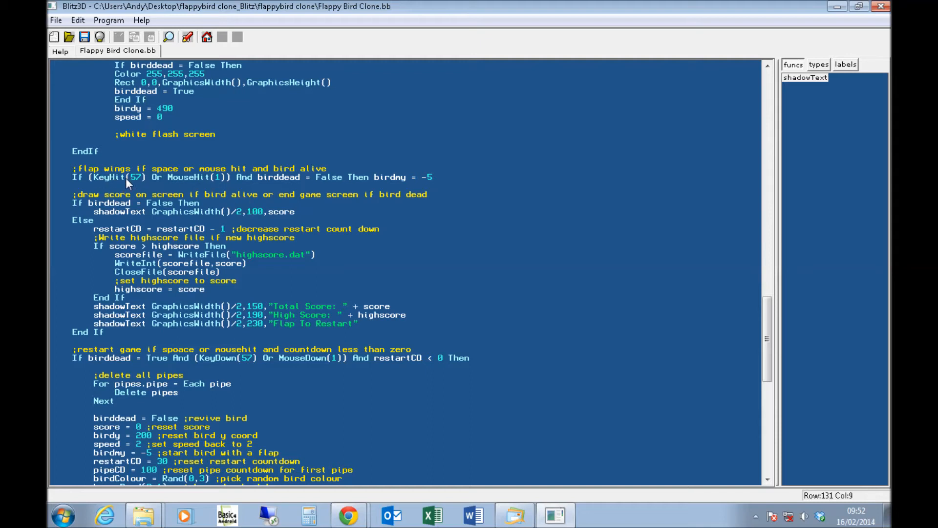
{"action": "scroll", "scroll_direction": "down", "scroll_amount": 3}
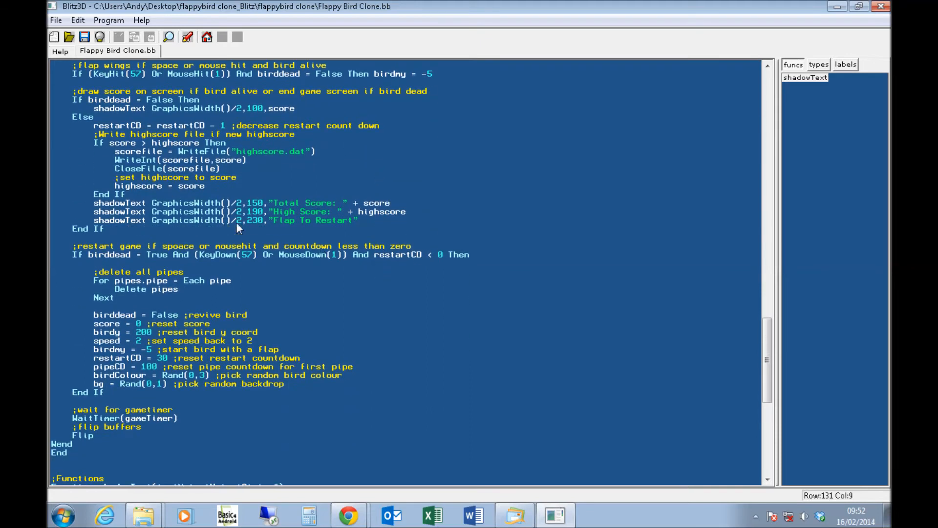
{"action": "scroll", "scroll_direction": "down", "scroll_amount": 3}
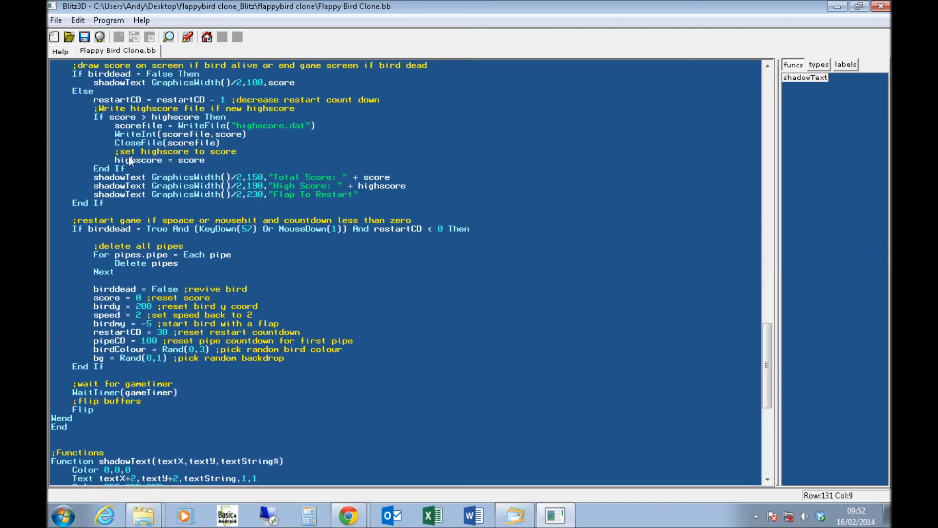
{"action": "left_click", "coordinate": [205, 160]}
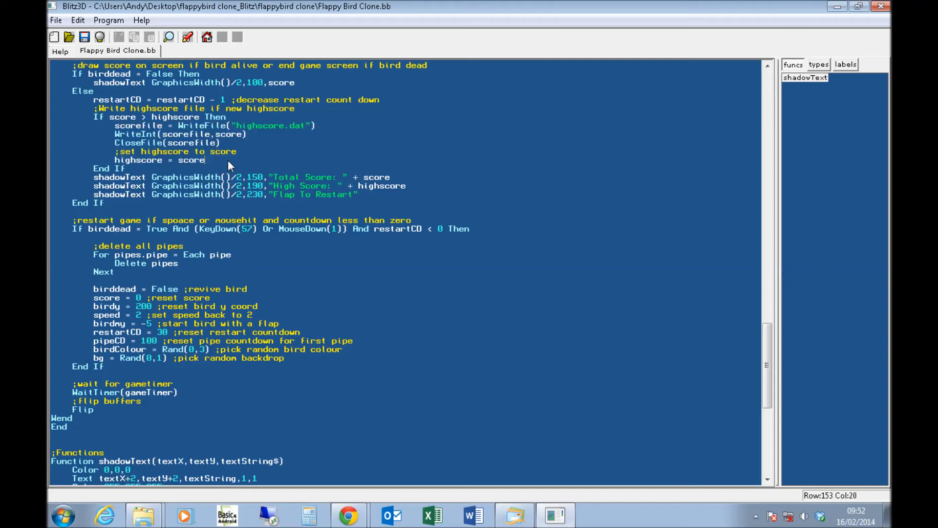
{"action": "scroll", "scroll_direction": "down", "scroll_amount": 3}
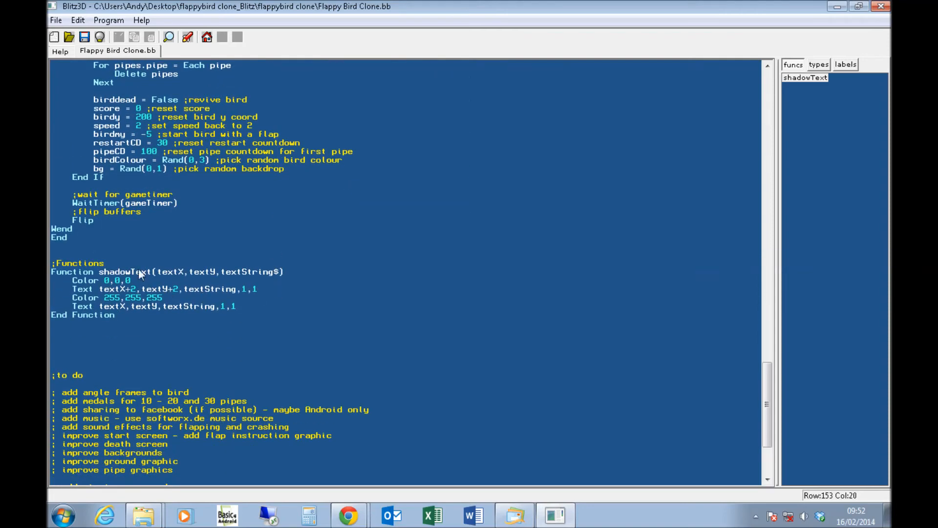
{"action": "mouse_move", "coordinate": [277, 304]}
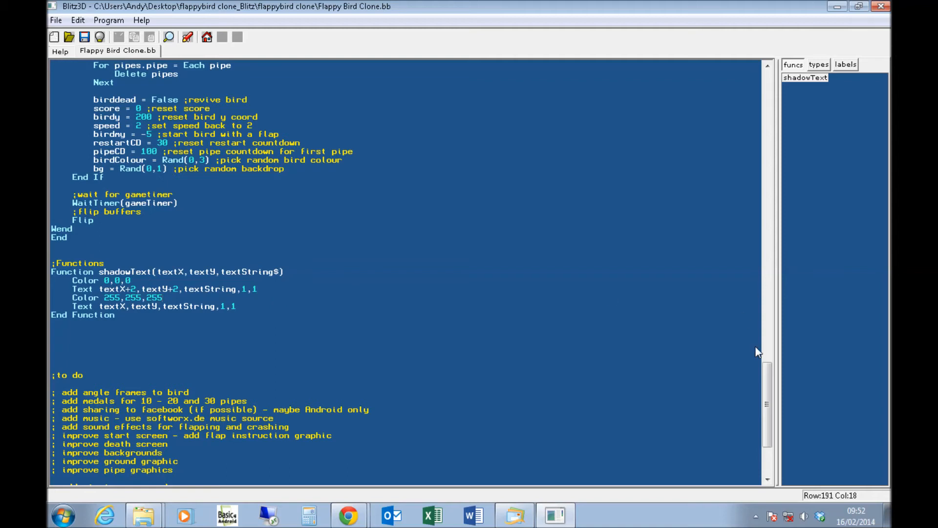
- Scroll to the end of the file to show the ';to do' pending and done items
{"action": "scroll", "scroll_direction": "down", "scroll_amount": 3}
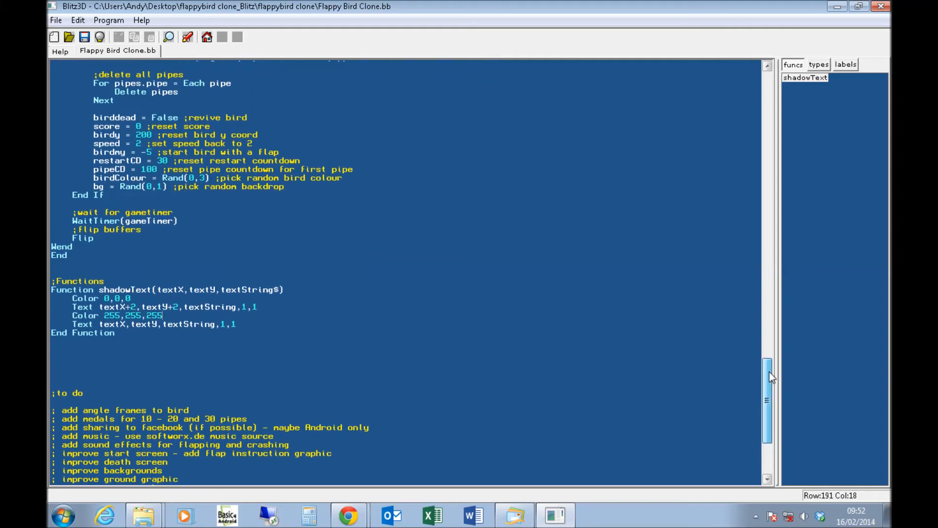
{"action": "scroll", "scroll_direction": "up", "scroll_amount": 3}
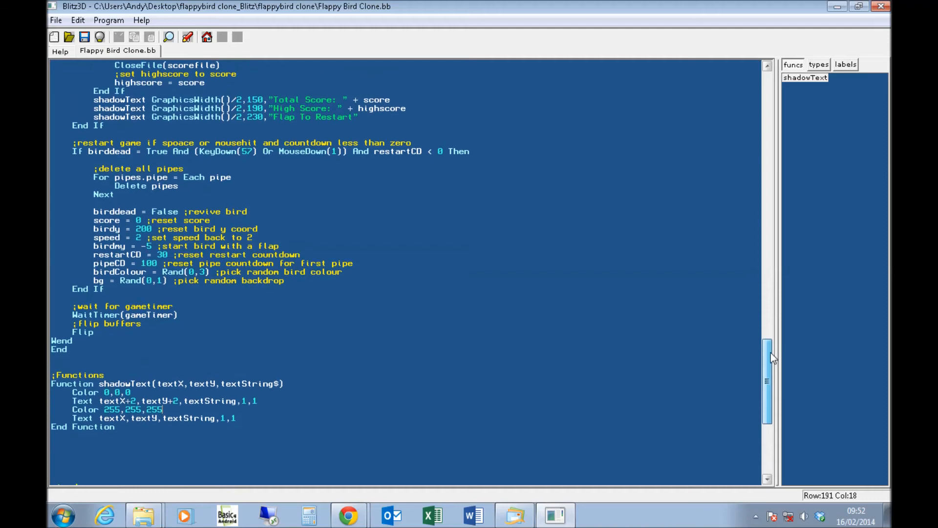
{"action": "scroll", "scroll_direction": "down", "scroll_amount": 3}
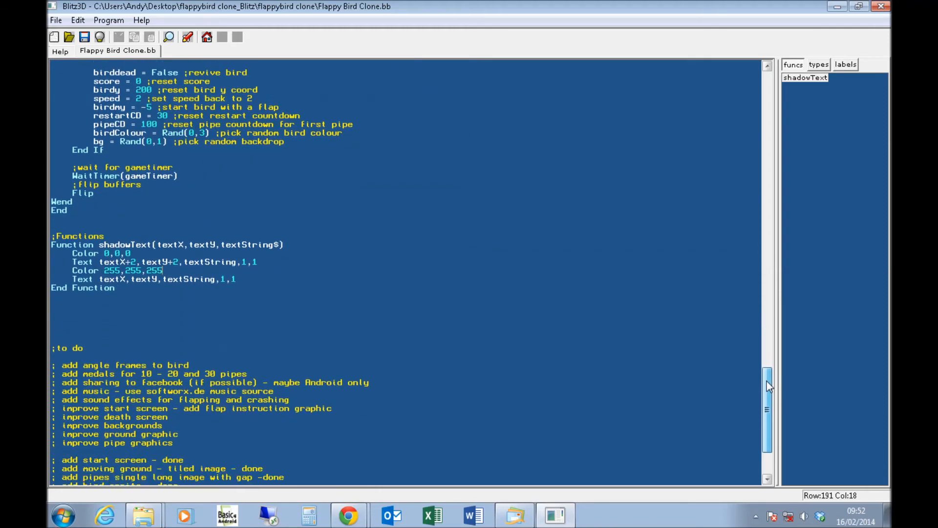
{"action": "scroll", "scroll_direction": "down", "scroll_amount": 3}
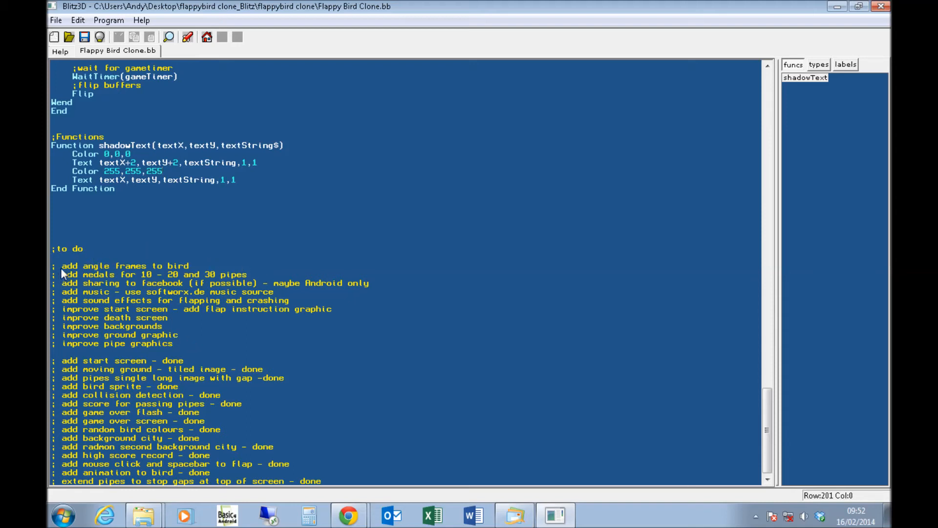
{"action": "mouse_move", "coordinate": [116, 274]}
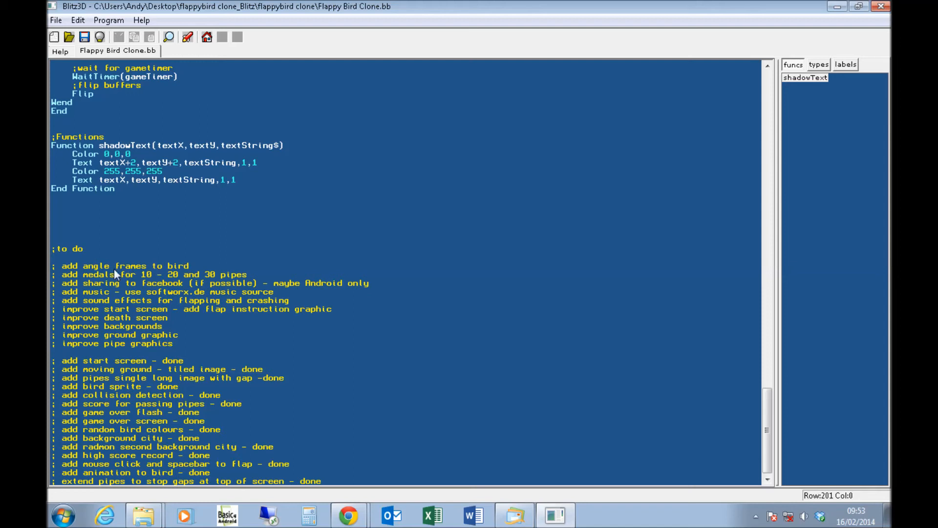
{"action": "mouse_move", "coordinate": [84, 293]}
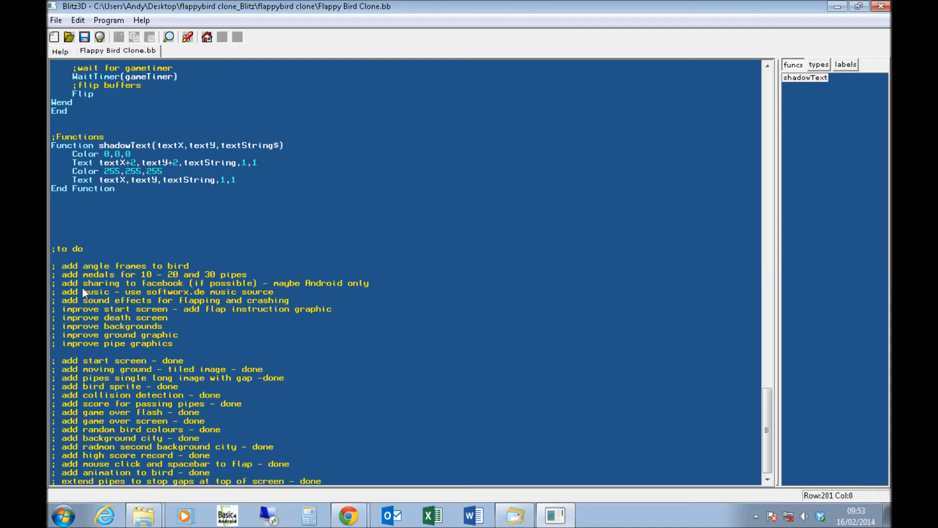
{"action": "mouse_move", "coordinate": [220, 288]}
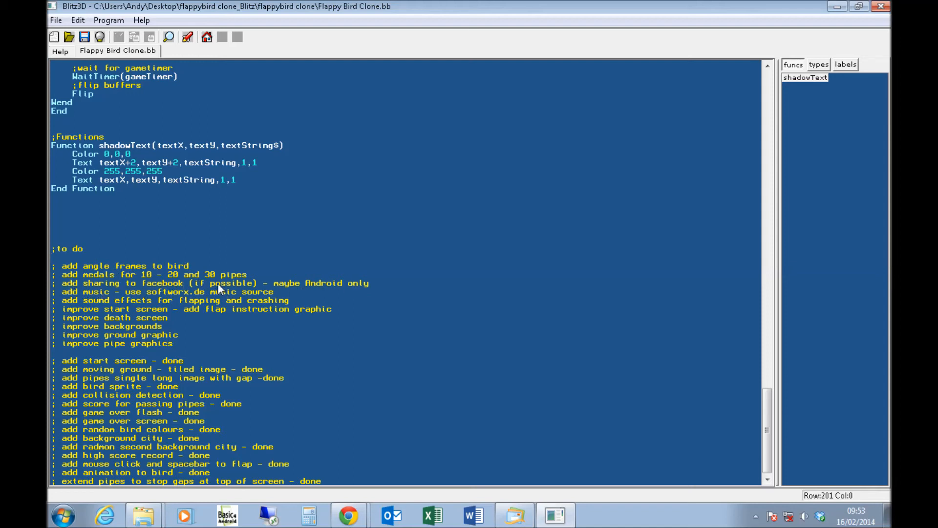
{"action": "mouse_move", "coordinate": [48, 264]}
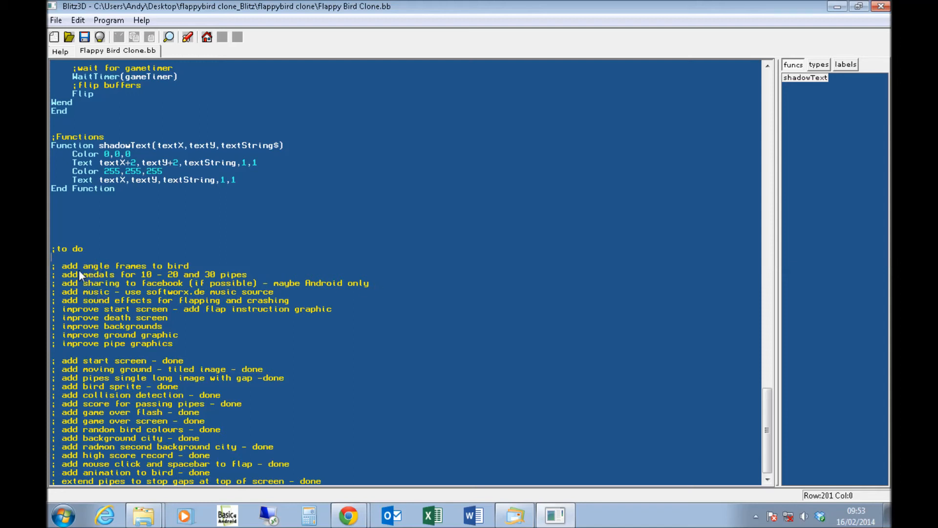
{"action": "mouse_move", "coordinate": [153, 328]}
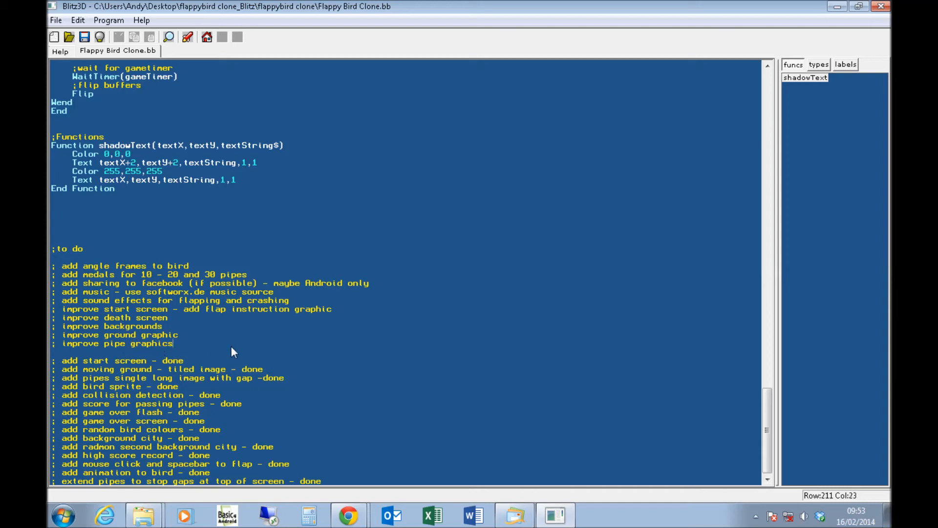
{"action": "mouse_move", "coordinate": [362, 489]}
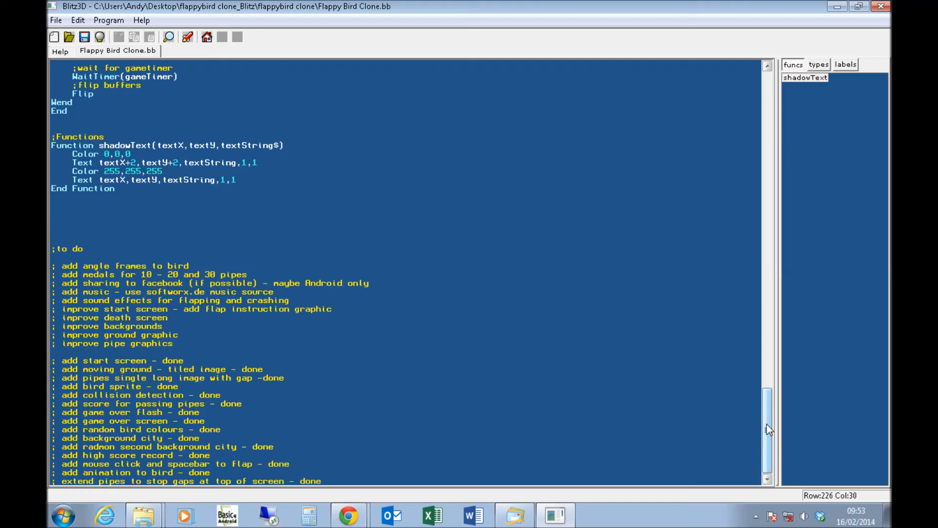
- Scroll back up toward the ;load graphics code for pipe, bird, ground and background images
{"action": "scroll", "scroll_direction": "up", "scroll_amount": 3}
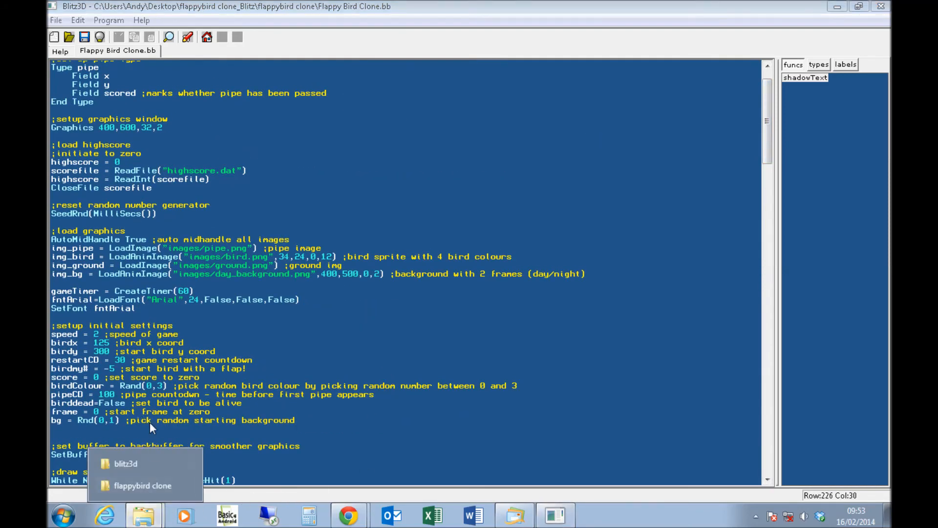
- Open the flappybird clone folder's images subfolder and view bird.png
{"action": "left_click", "coordinate": [143, 486]}
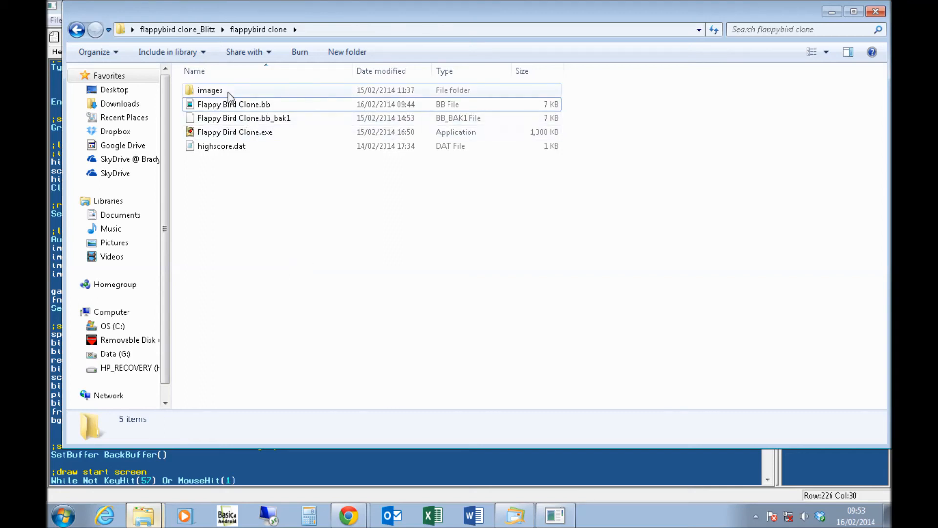
{"action": "double_click", "coordinate": [210, 90]}
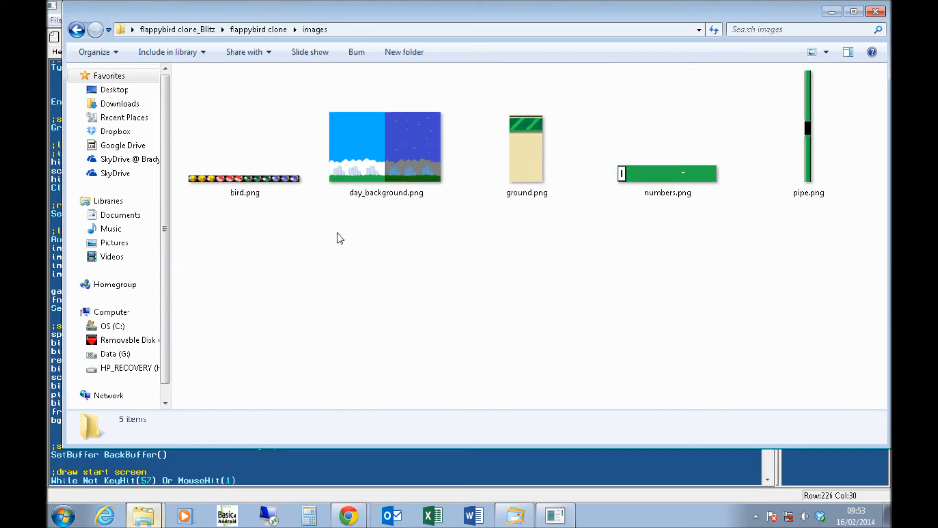
{"action": "left_click", "coordinate": [244, 178]}
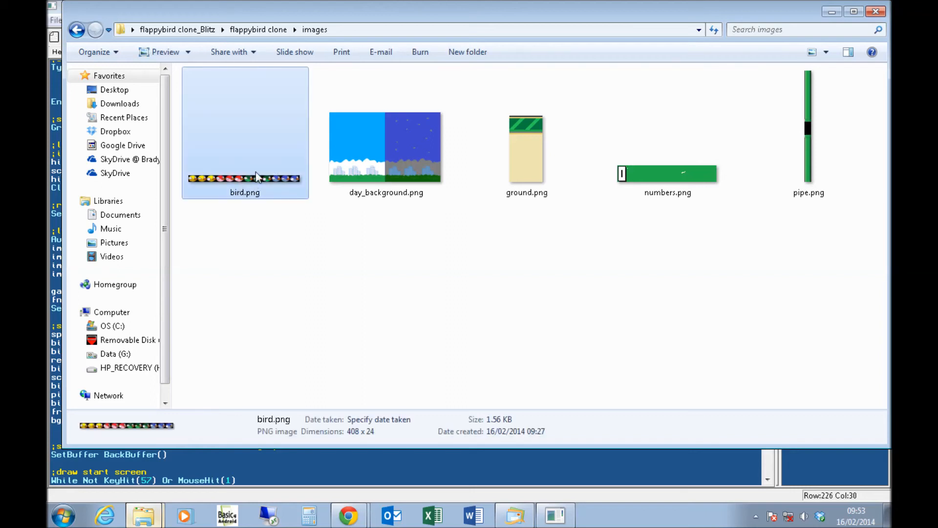
{"action": "mouse_move", "coordinate": [320, 117]}
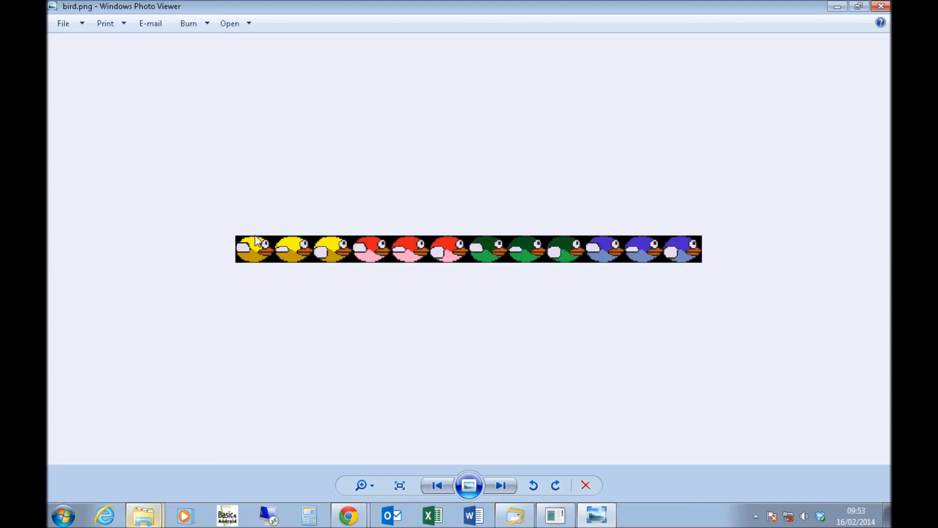
{"action": "mouse_move", "coordinate": [514, 469]}
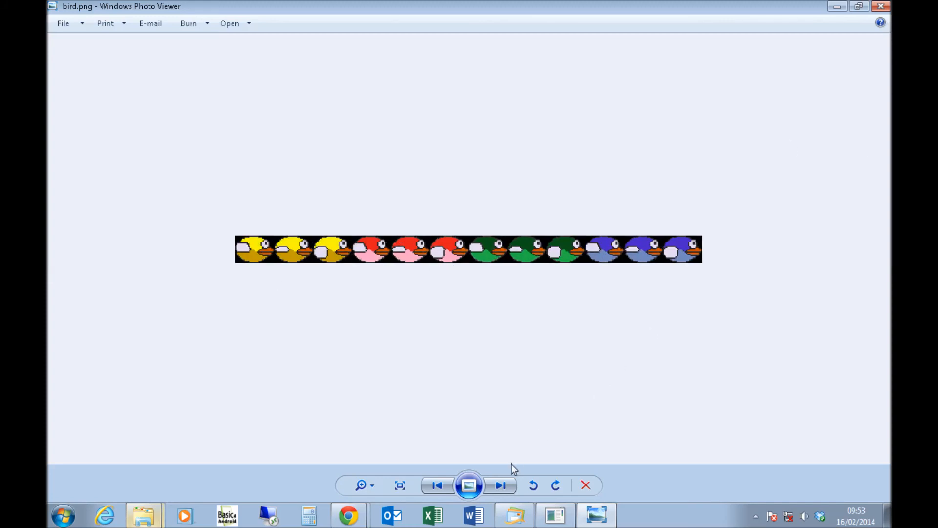
- Step through day_background.png, ground.png, numbers.png and pipe.png
{"action": "left_click", "coordinate": [501, 485]}
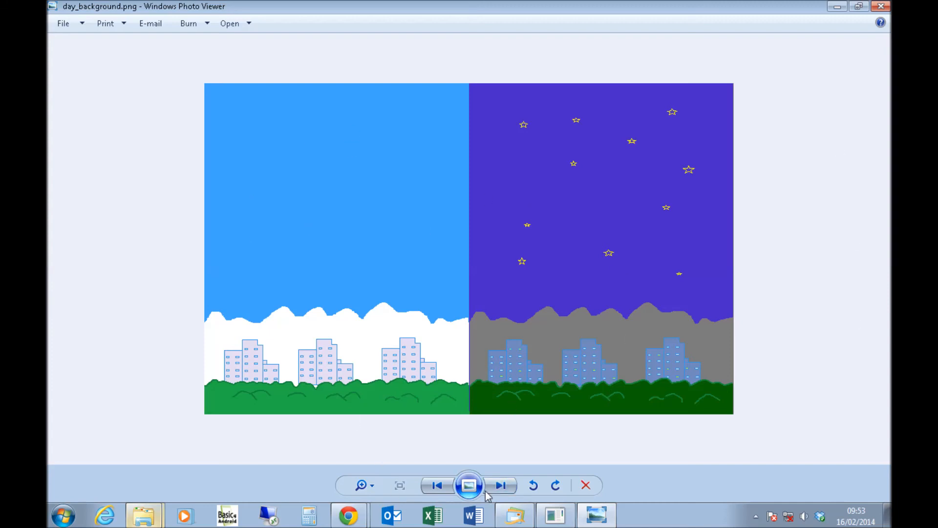
{"action": "left_click", "coordinate": [500, 485]}
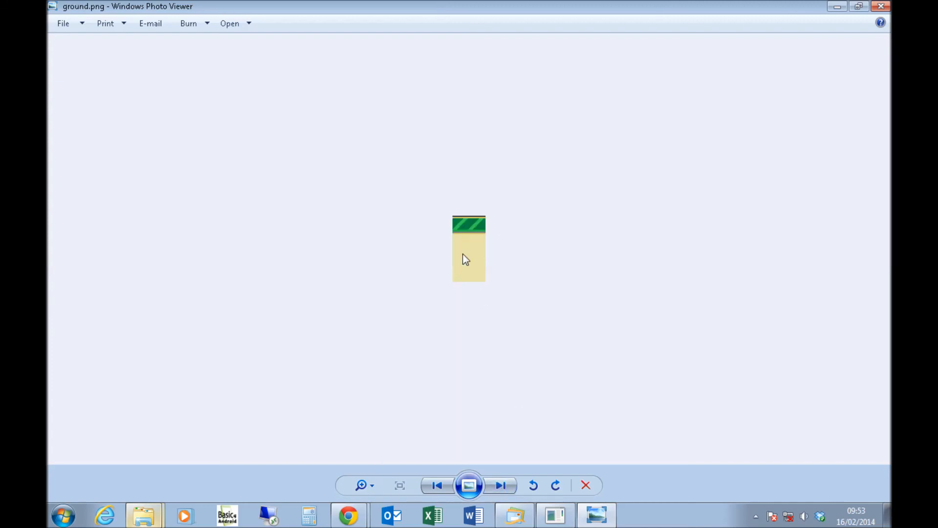
{"action": "mouse_move", "coordinate": [509, 258]}
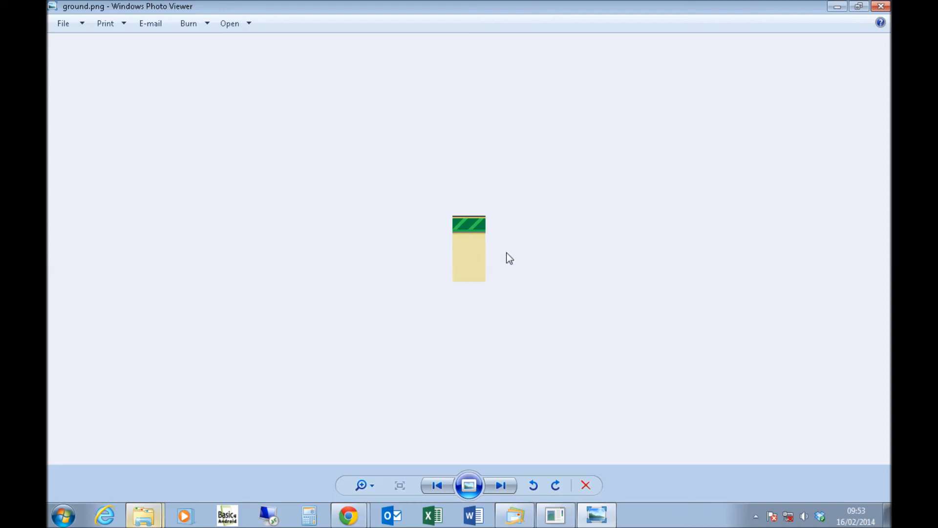
{"action": "mouse_move", "coordinate": [517, 486]}
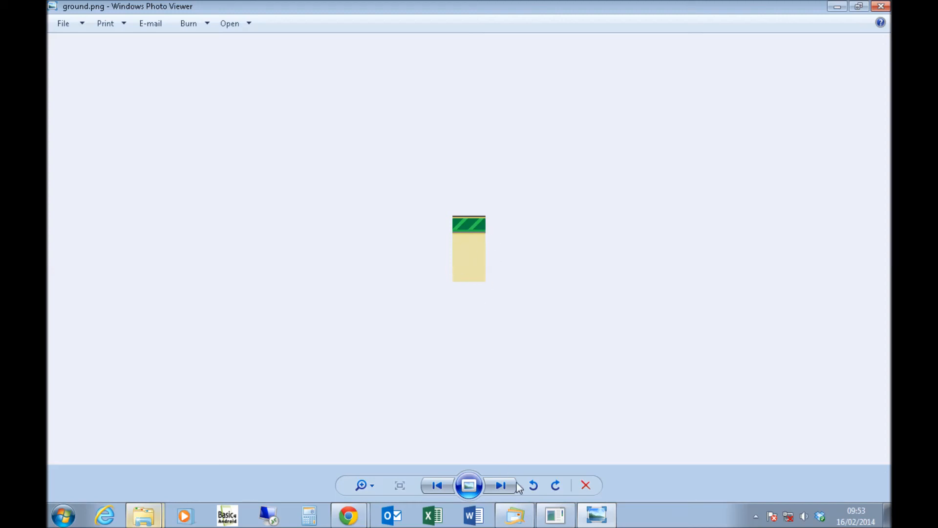
{"action": "left_click", "coordinate": [500, 485]}
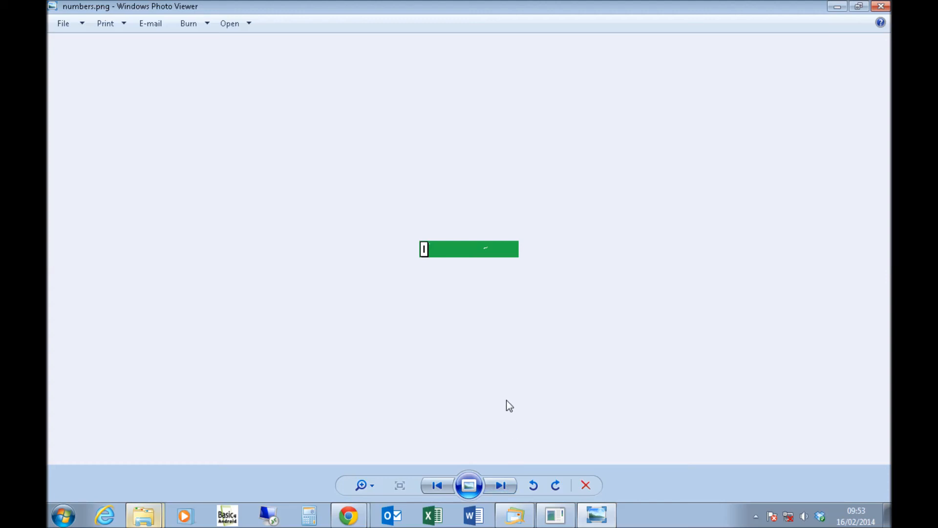
{"action": "mouse_move", "coordinate": [380, 240]}
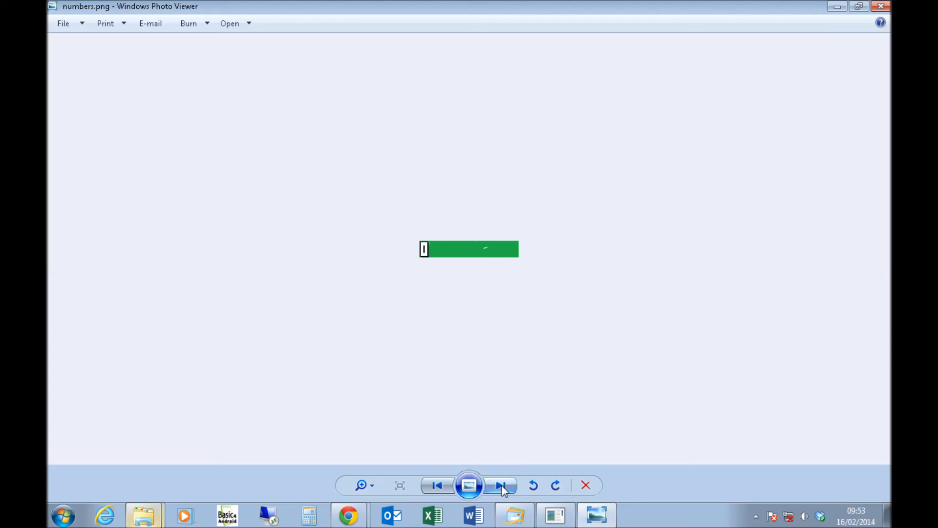
{"action": "left_click", "coordinate": [500, 485]}
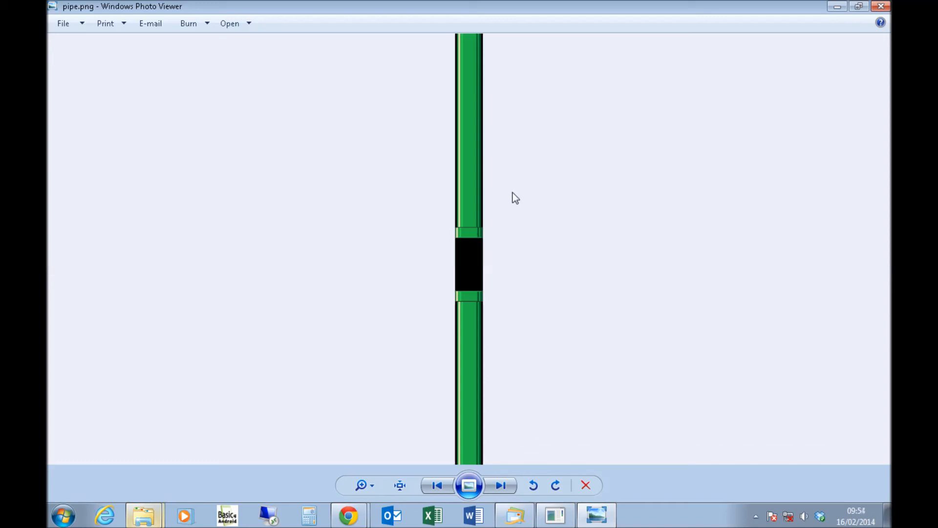
{"action": "mouse_move", "coordinate": [506, 192]}
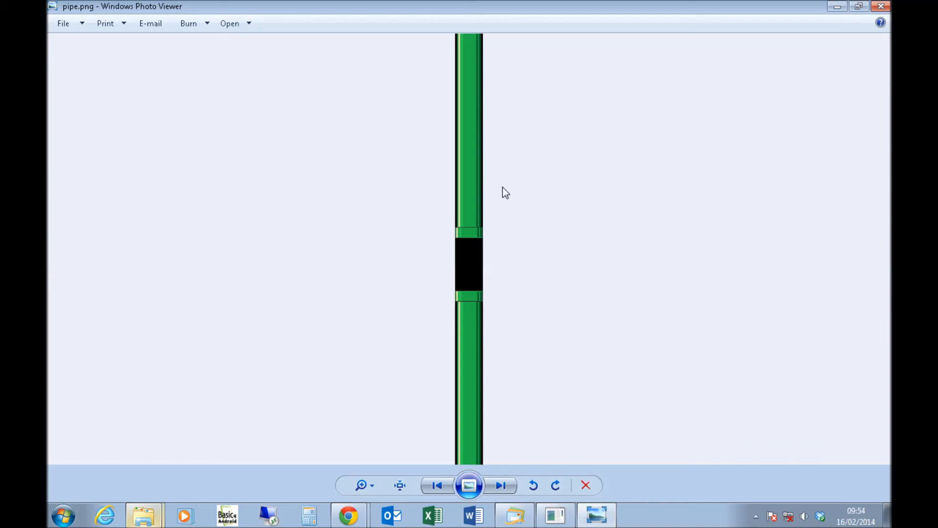
{"action": "mouse_move", "coordinate": [461, 54]}
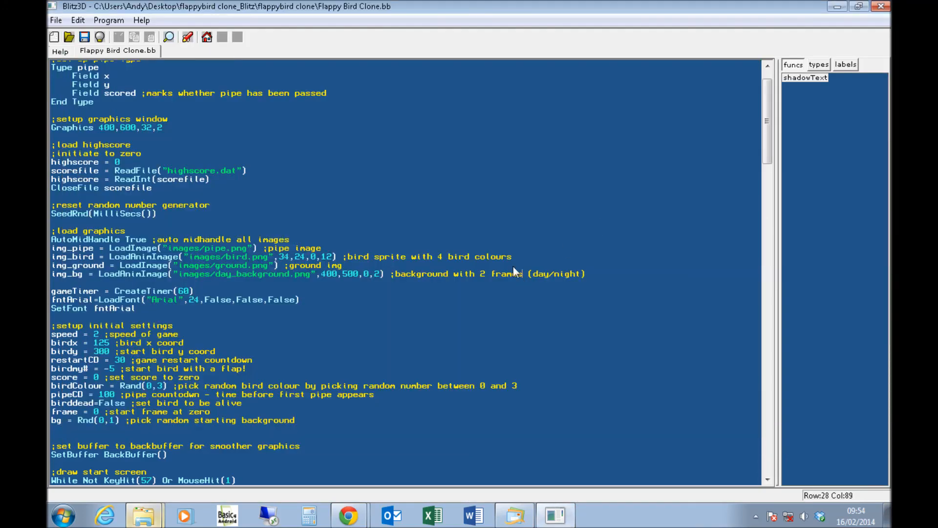
- Focus the Blitz3D editor and scroll Flappy Bird Clone.bb up to the image-loading lines
{"action": "left_click", "coordinate": [452, 250]}
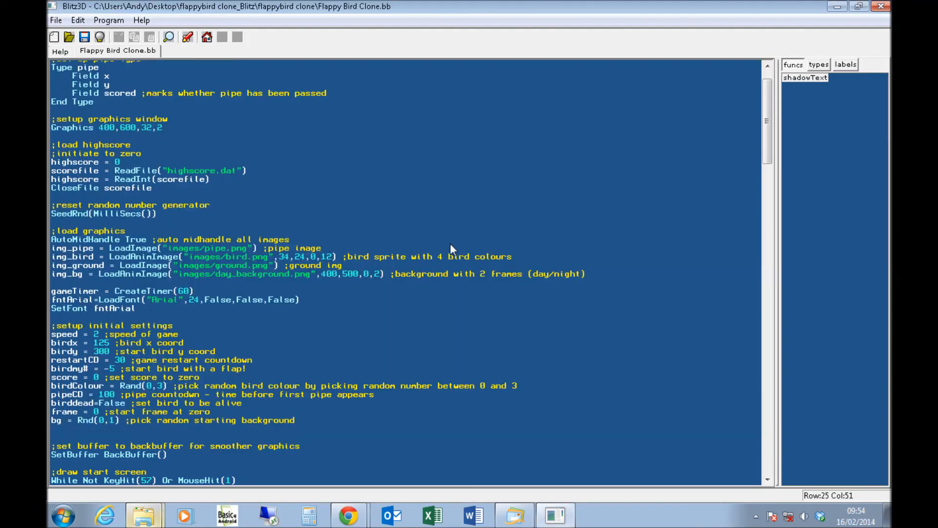
{"action": "mouse_move", "coordinate": [444, 245]}
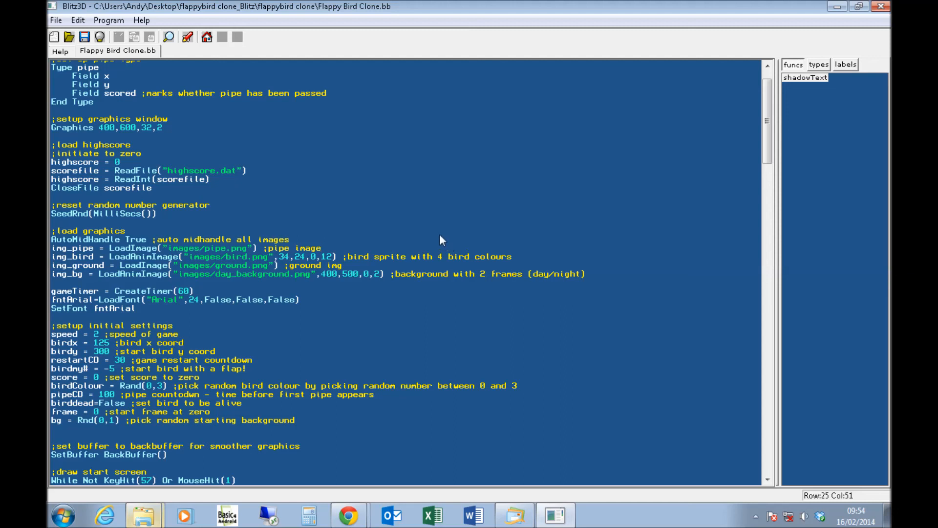
{"action": "scroll", "scroll_direction": "up", "scroll_amount": 3}
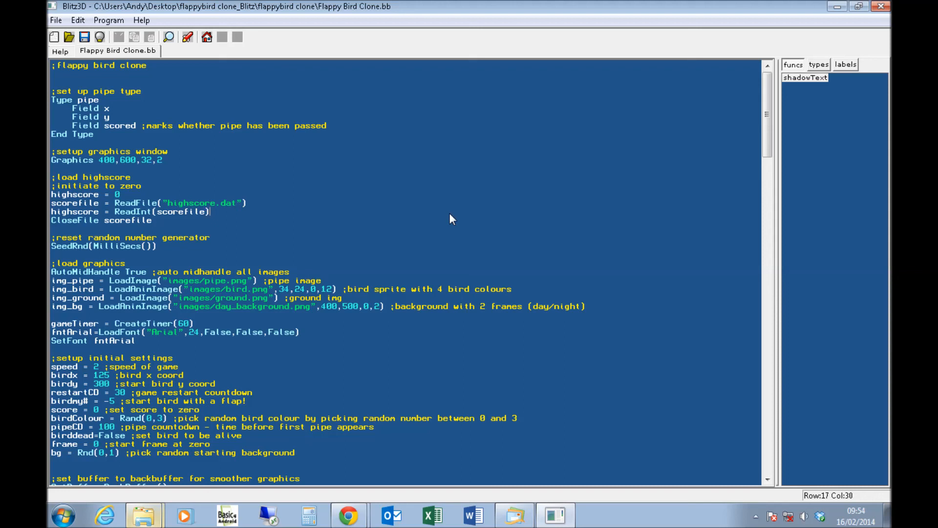
{"action": "mouse_move", "coordinate": [497, 192]}
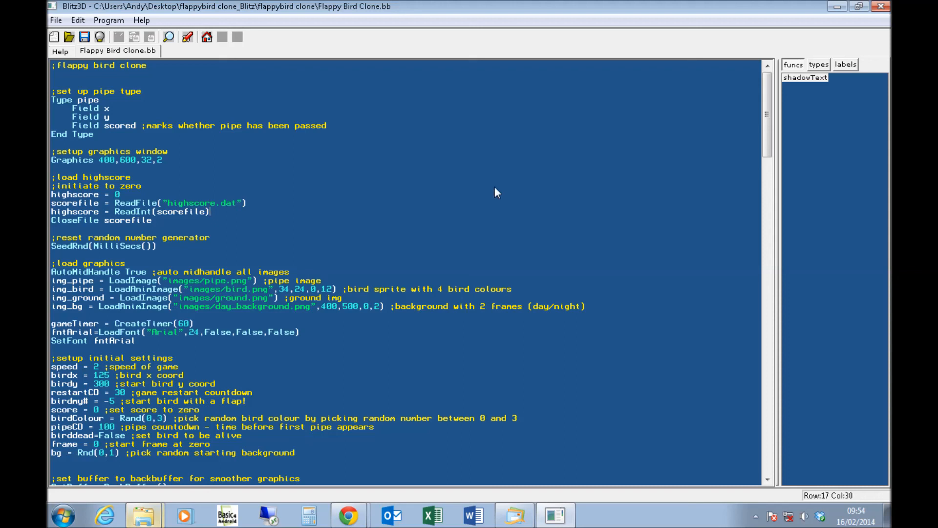